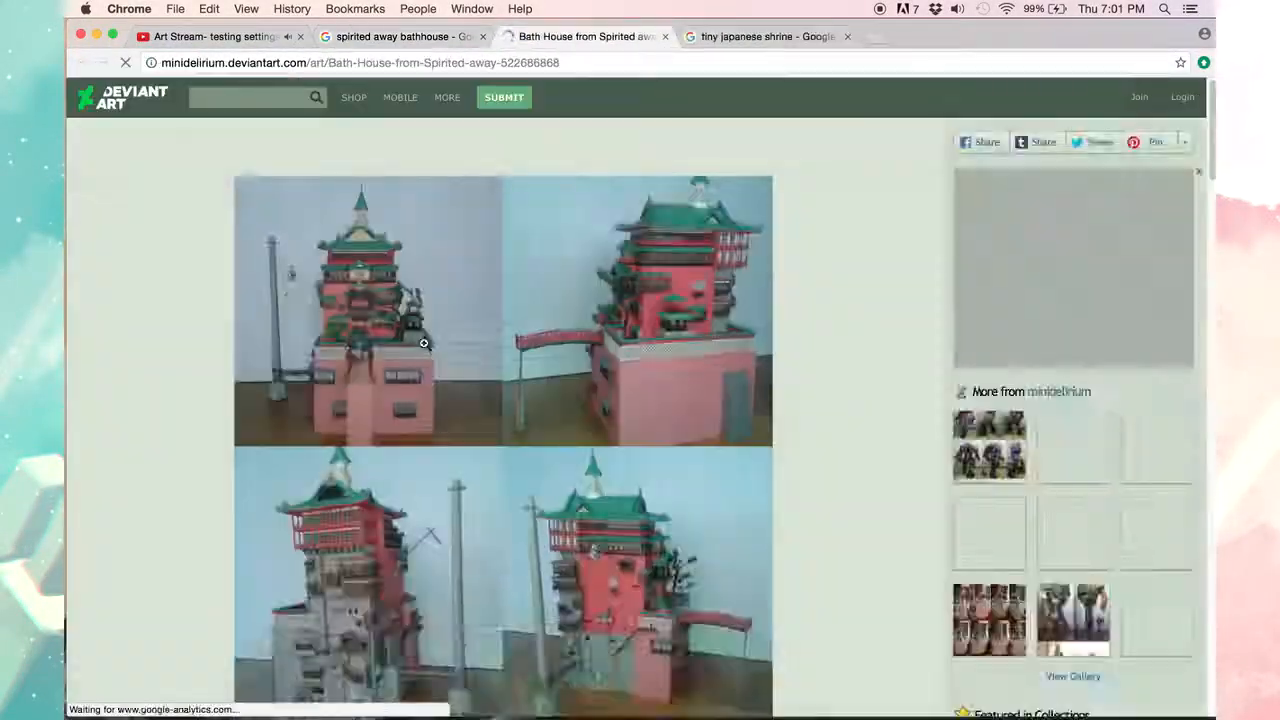
# Step: Ink the curved tiled top roof, spire and railing over the sketch on the lineart layer
pyautogui.scroll(-3)
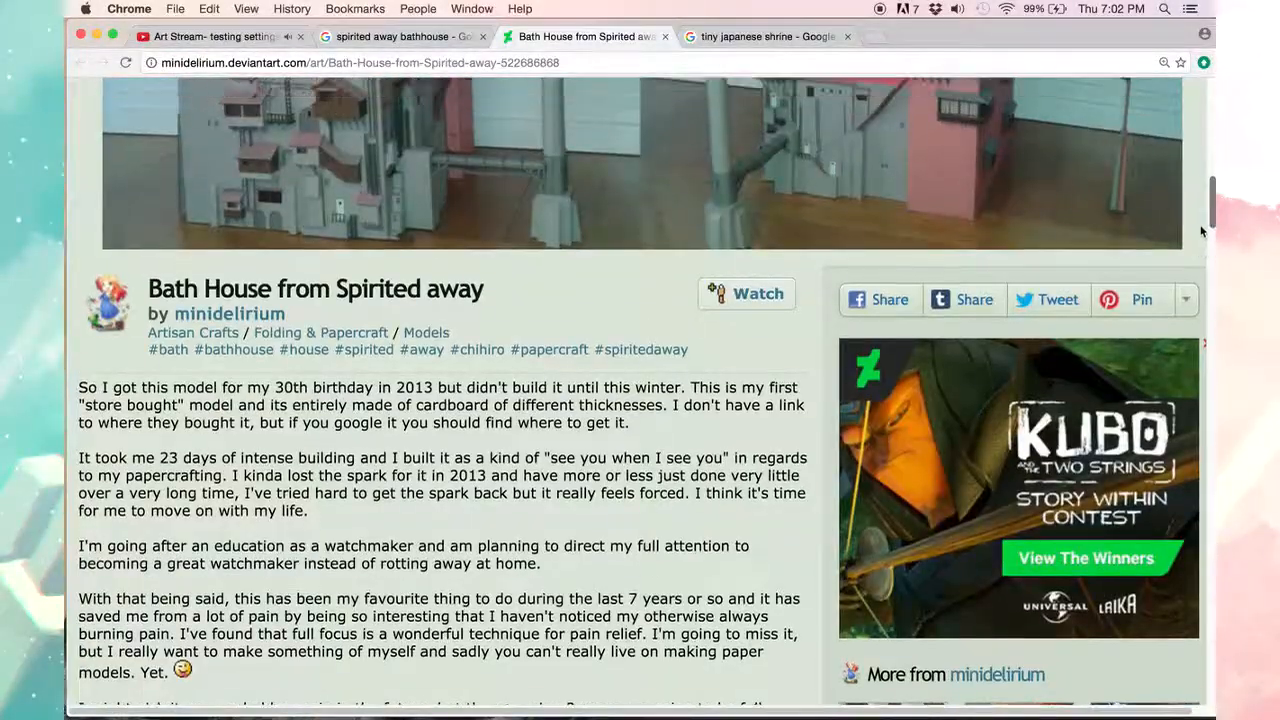
pyautogui.scroll(3)
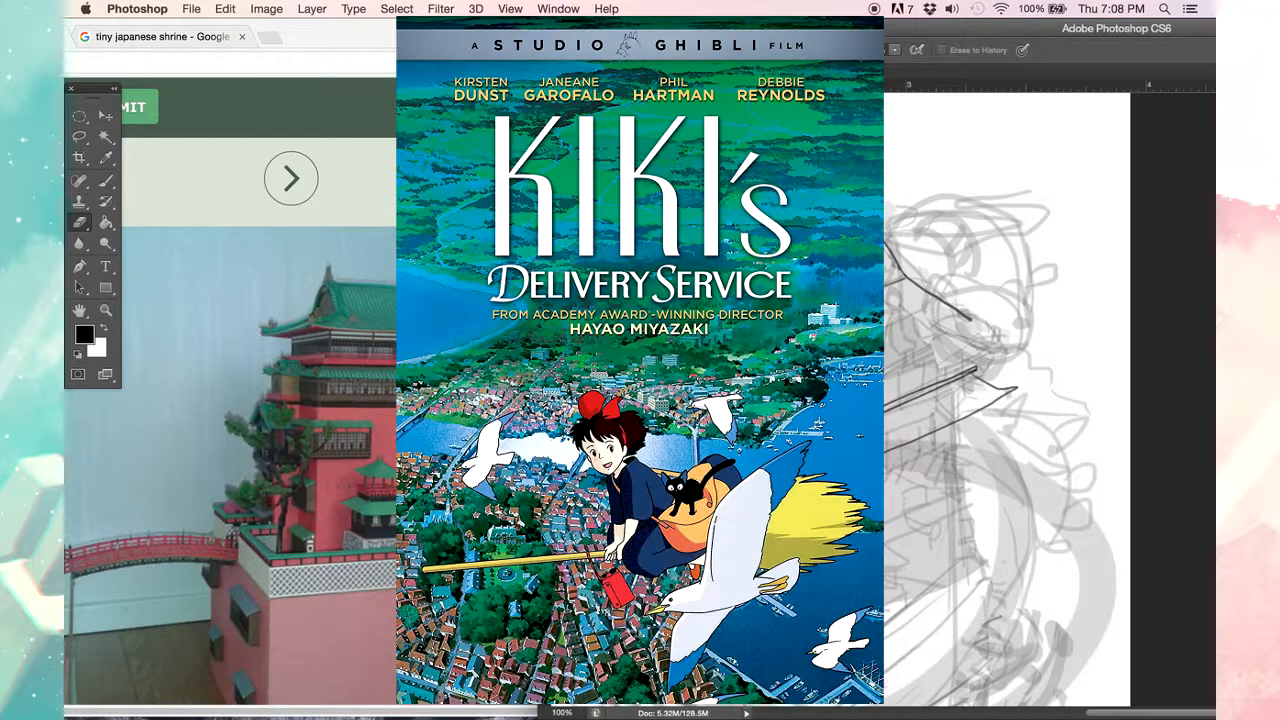
pyautogui.click(106, 181)
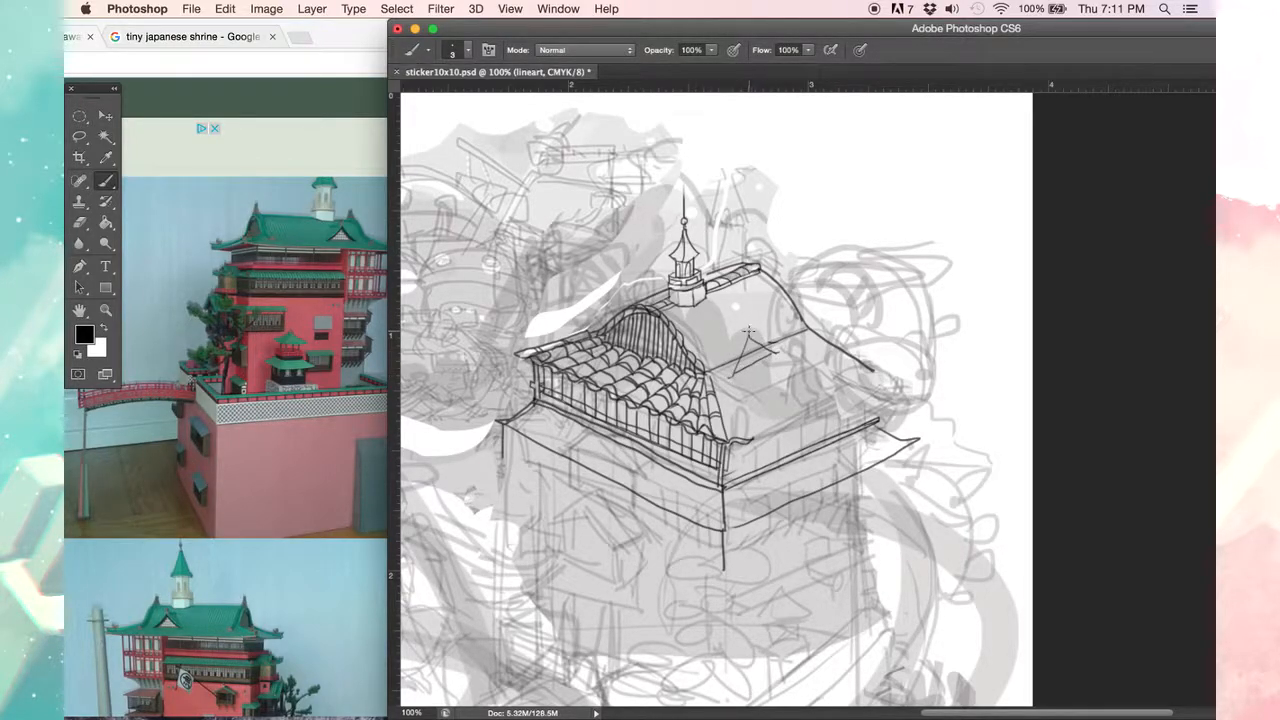
pyautogui.click(80, 222)
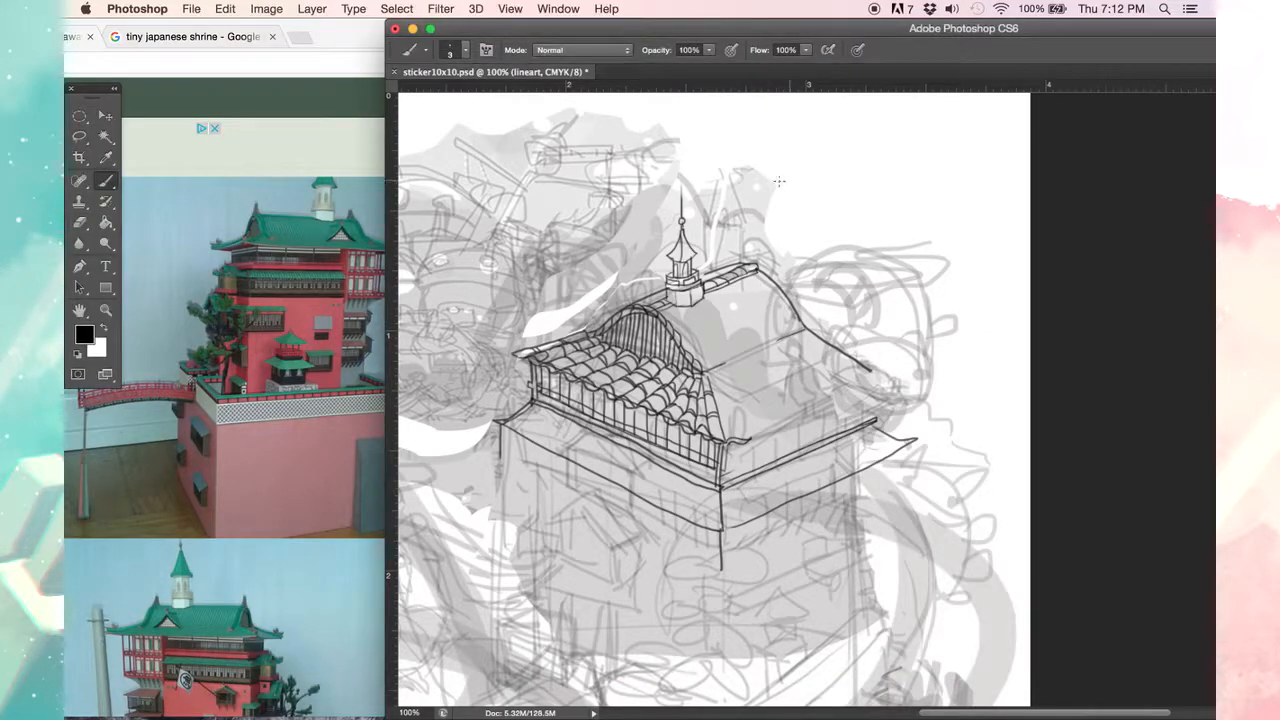
pyautogui.click(79, 223)
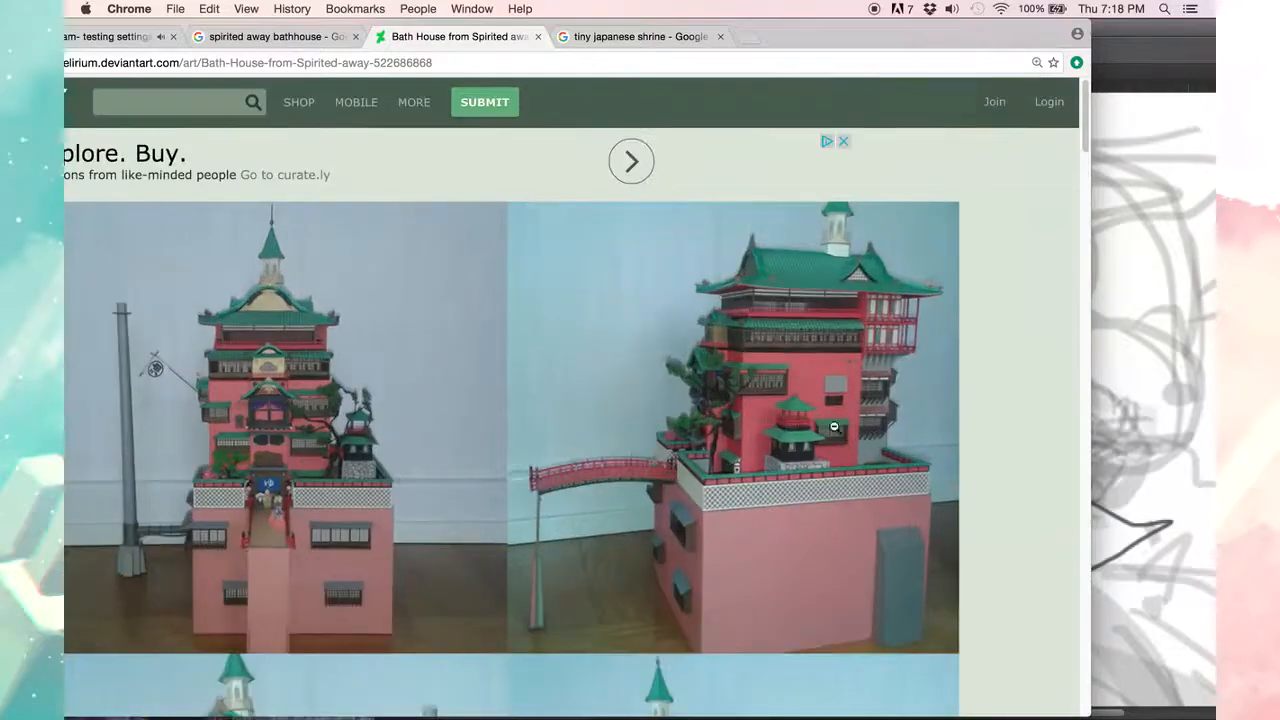
# Step: Scroll the DeviantArt page to the front and side papercraft bathhouse photos
pyautogui.scroll(-3)
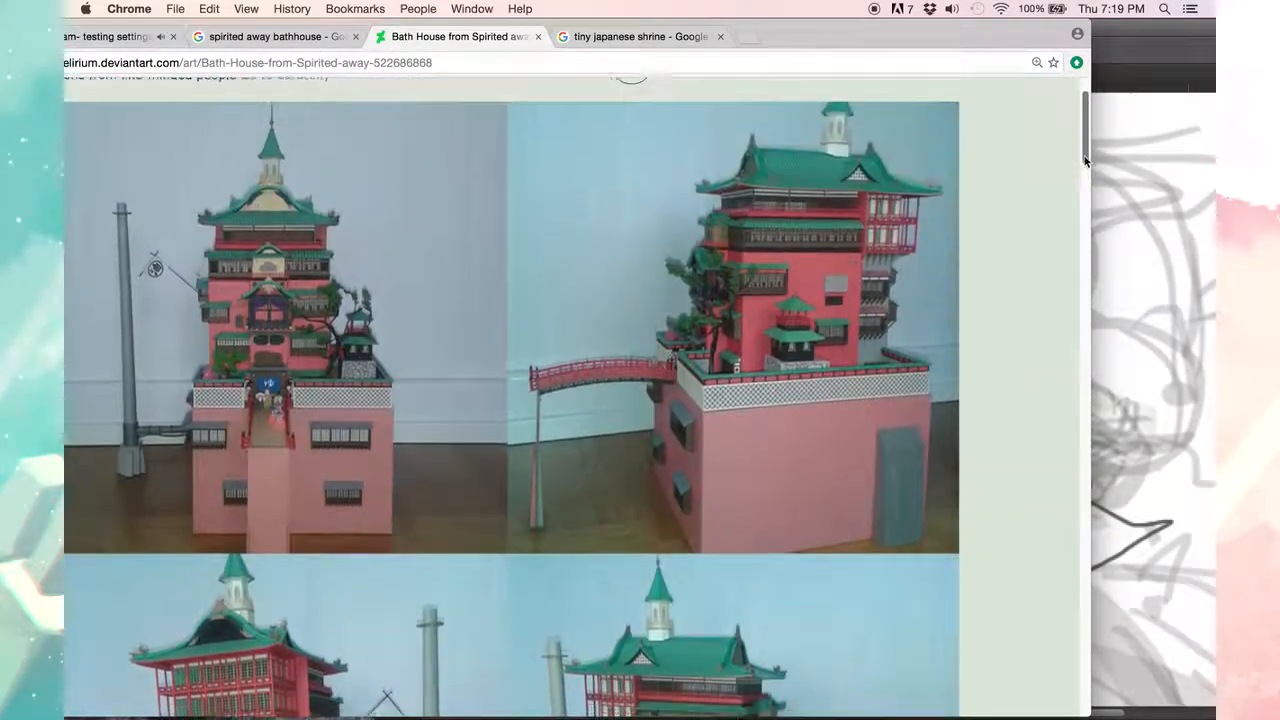
pyautogui.scroll(3)
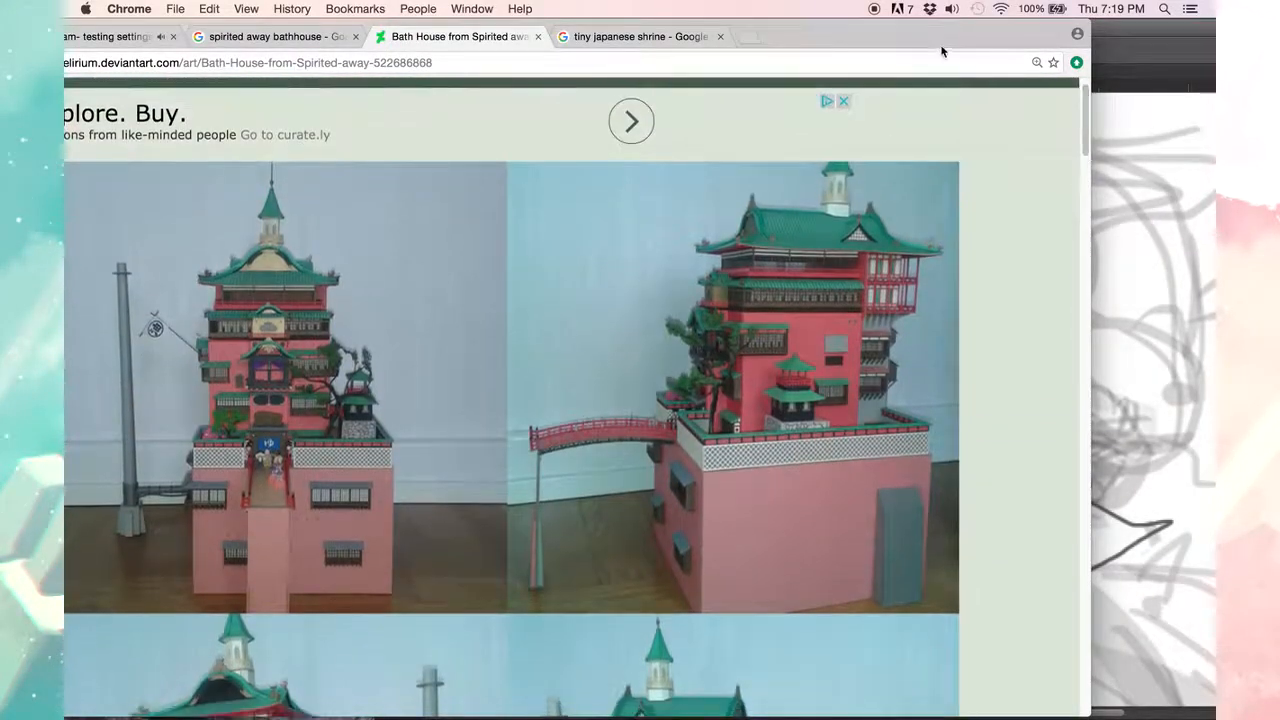
pyautogui.click(1150, 400)
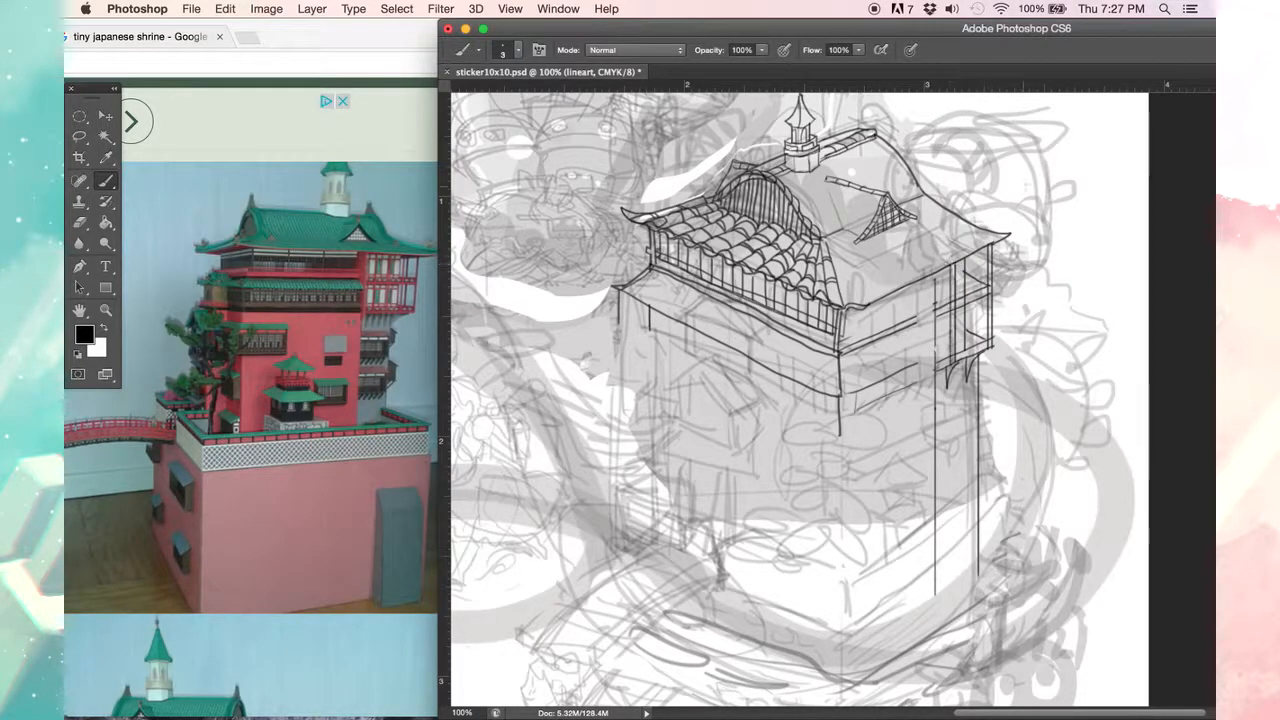
# Step: Draw and tidy the tower walls and side balconies using Brush and Eraser
pyautogui.moveTo(1090, 280); pyautogui.dragTo(1075, 320)
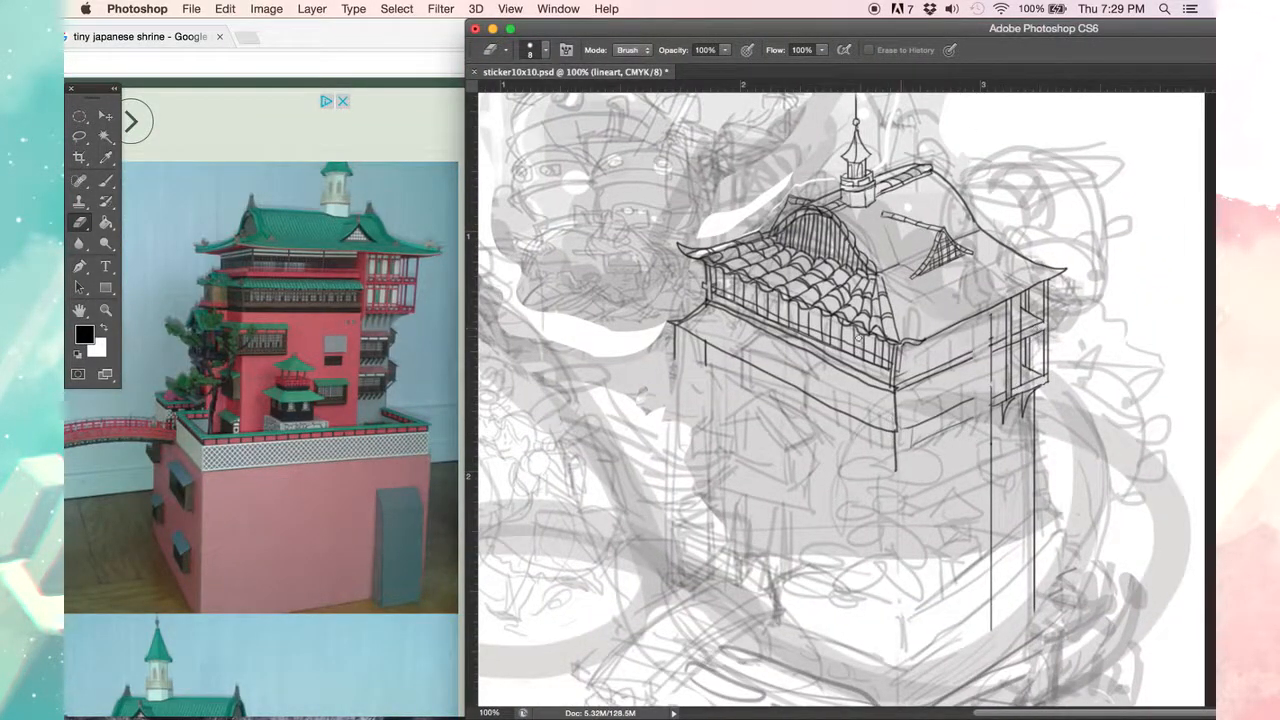
pyautogui.click(225, 9)
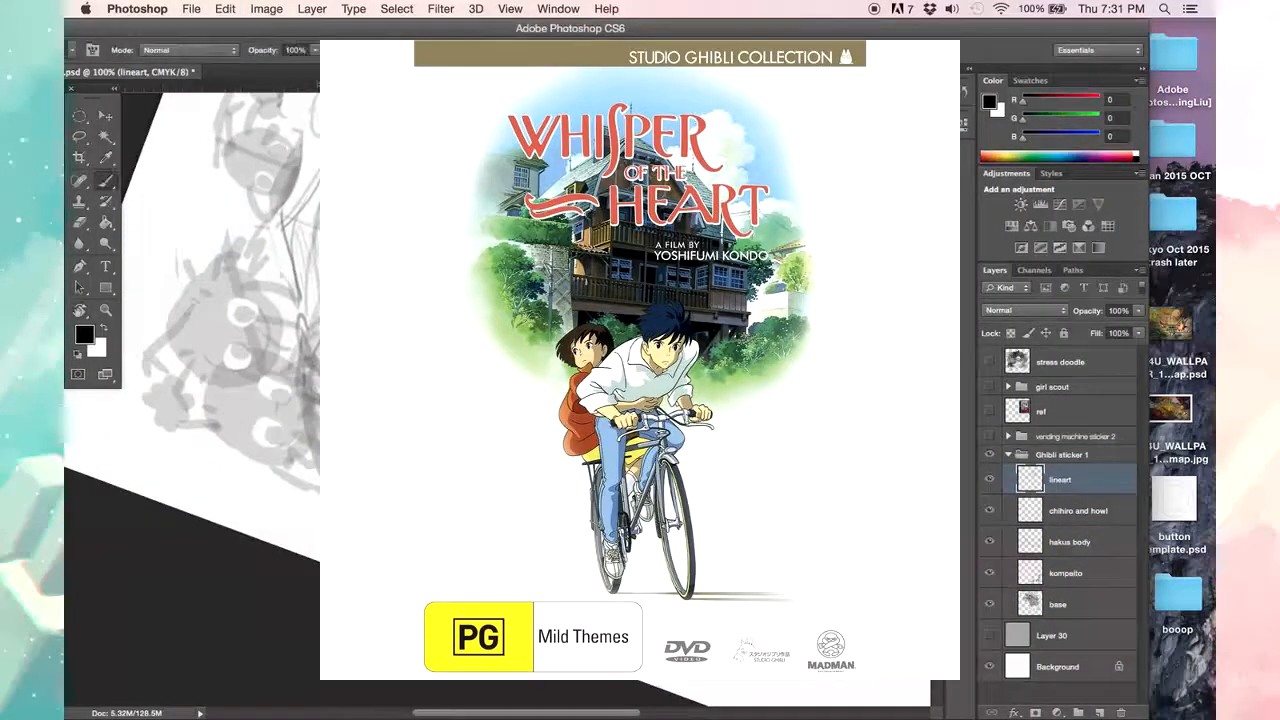
pyautogui.click(80, 181)
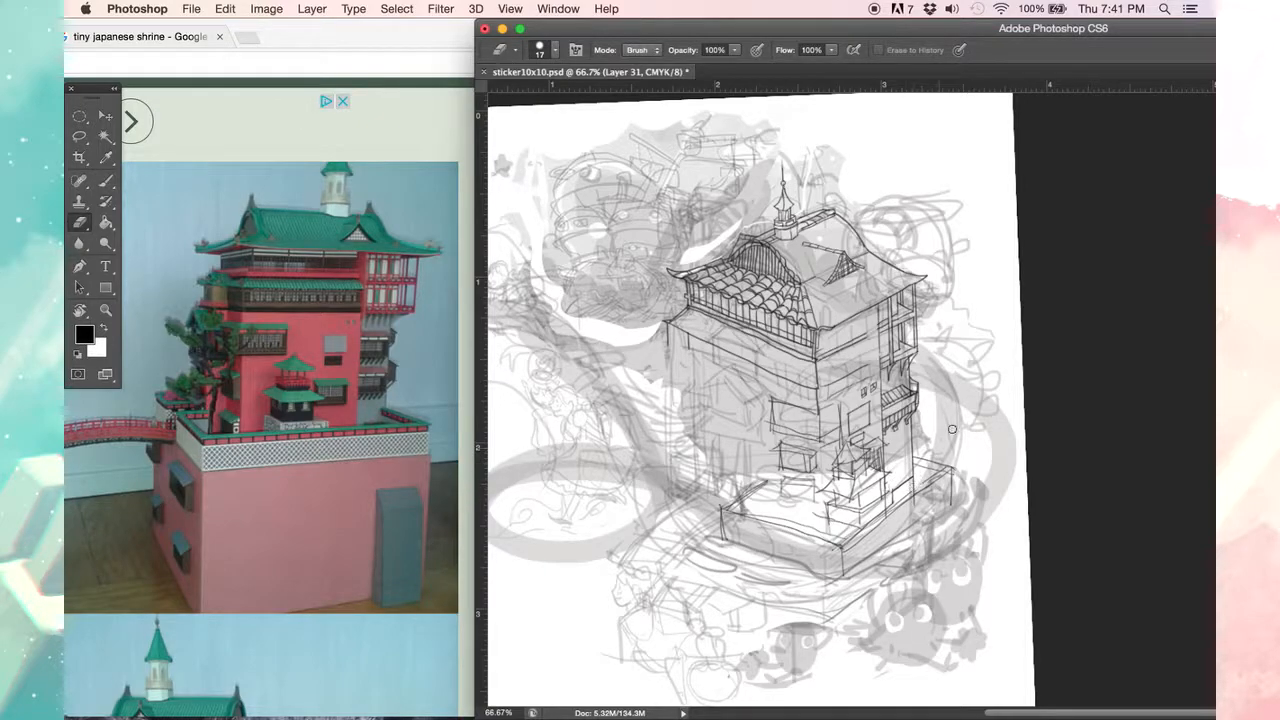
# Step: Ink the raised base platform and lower roof details on the drawing layer
pyautogui.click(105, 180)
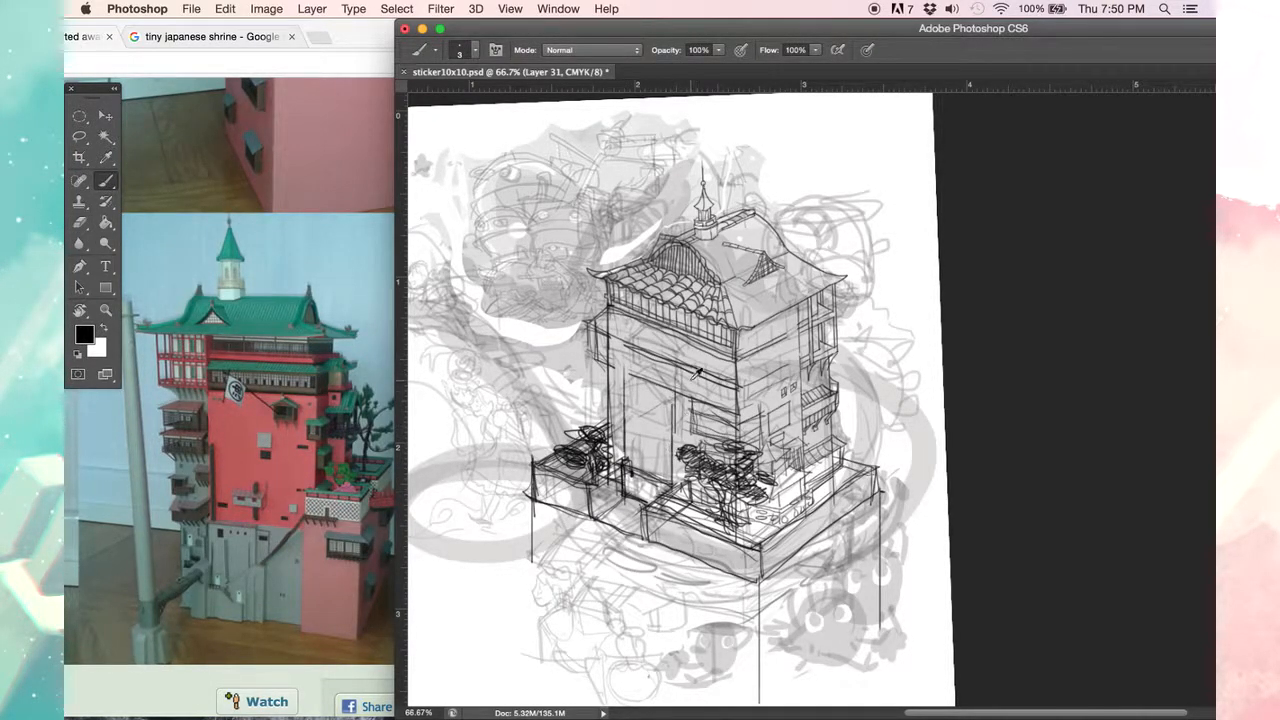
# Step: Add window and wall detail to the tower front and base on Layer 31
pyautogui.click(80, 222)
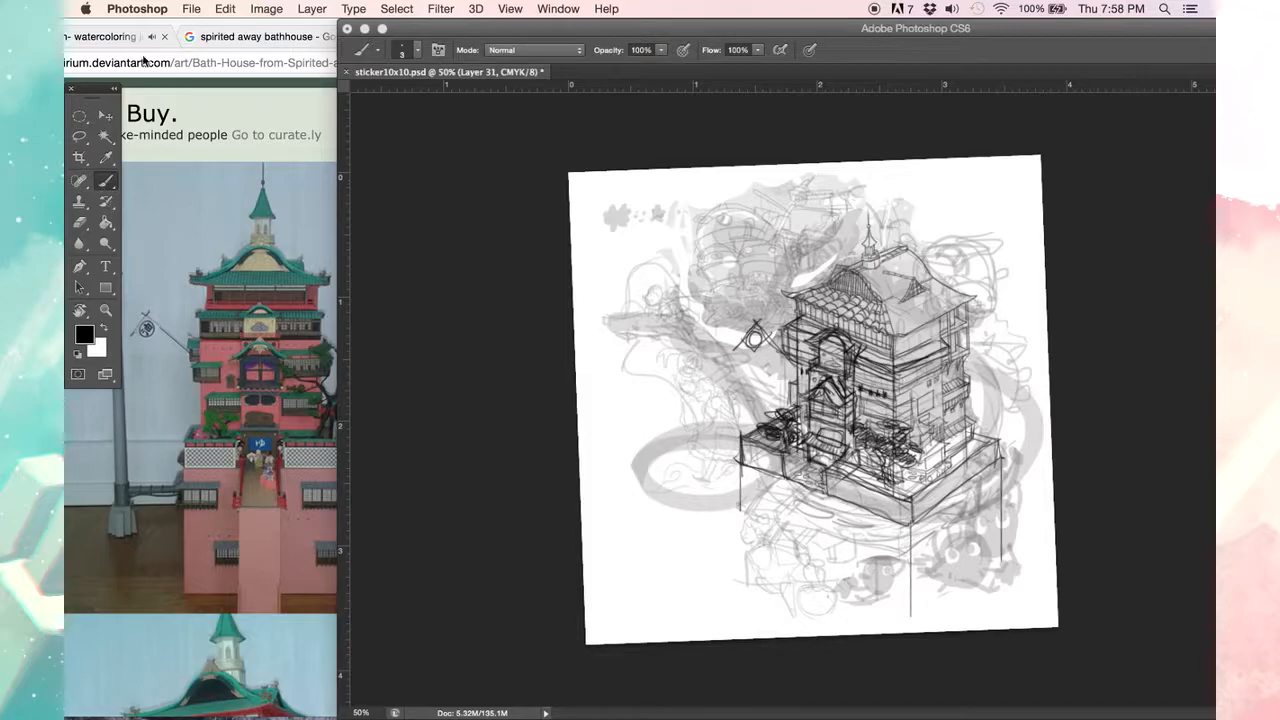
# Step: Rename Layer 31 in the Ghibli sticker 1 group, then select the lineart layer
pyautogui.click(191, 9)
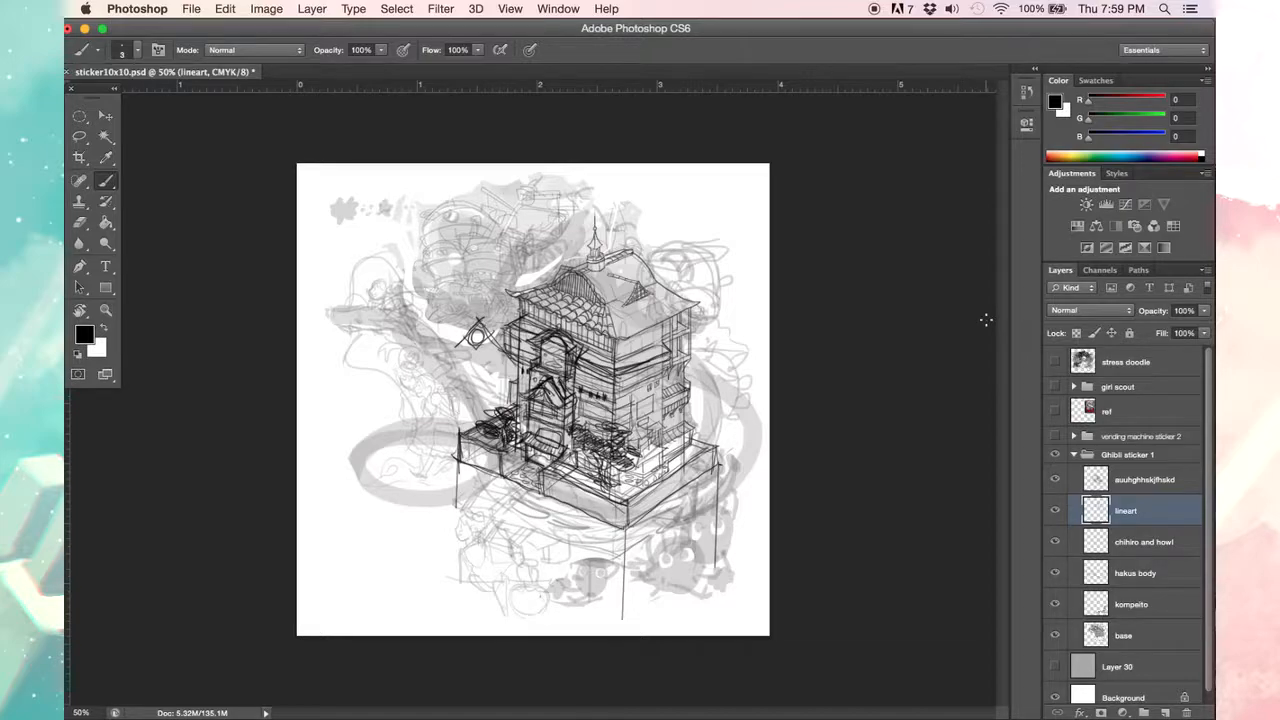
pyautogui.click(191, 8)
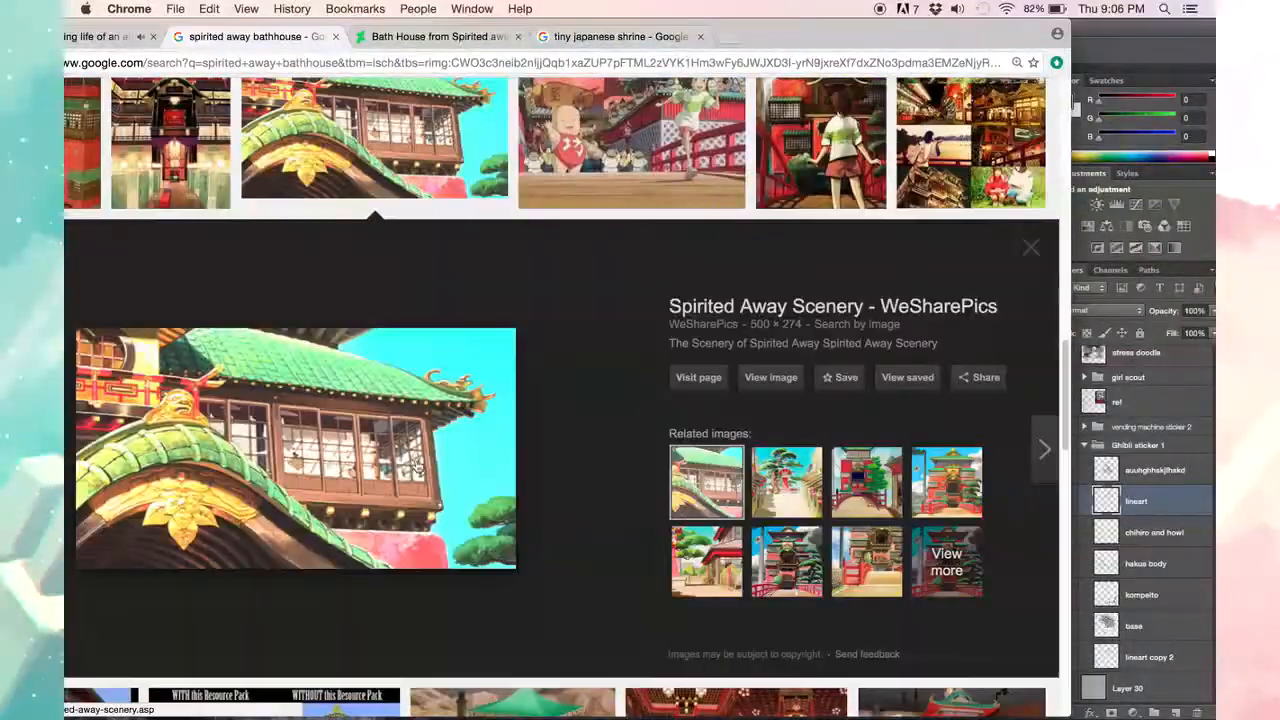
# Step: Open a larger preview of the green-tiled roof image in the bathhouse results
pyautogui.click(1030, 247)
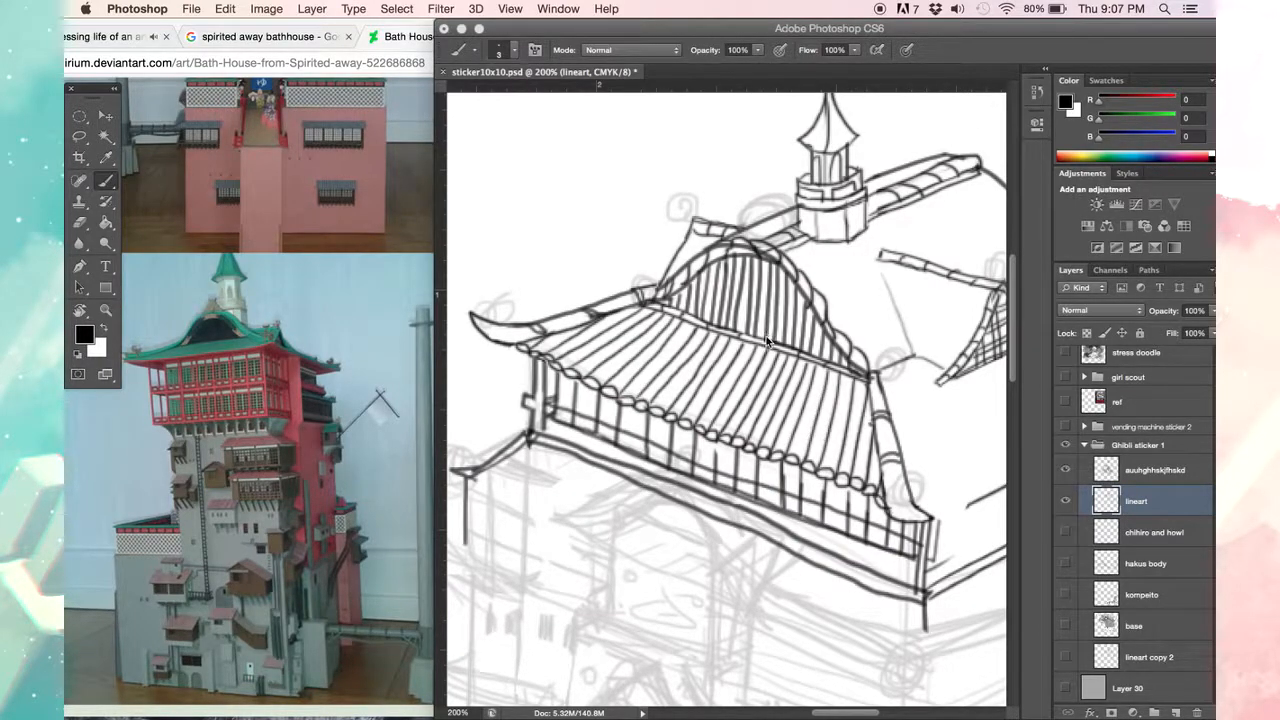
pyautogui.moveTo(695, 340)
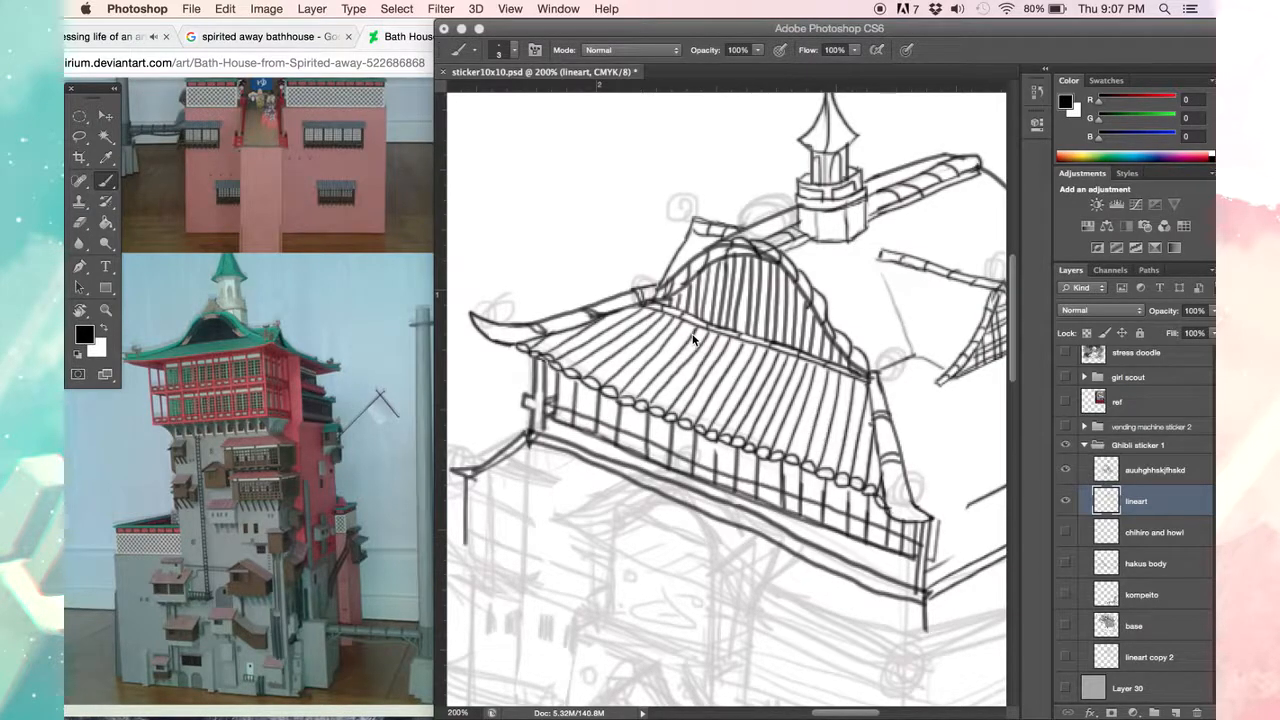
pyautogui.moveTo(840, 698)
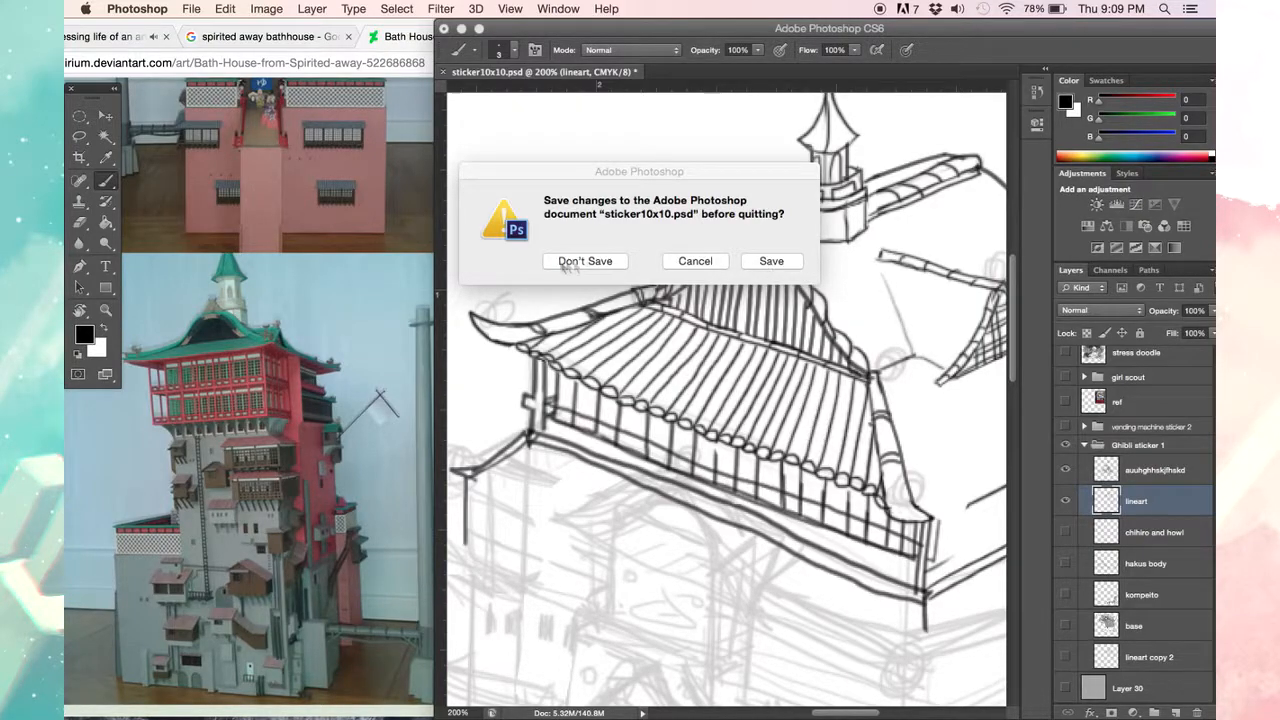
# Step: Quit Photoshop to bring up the save-changes prompt for sticker10x10.psd
pyautogui.click(585, 261)
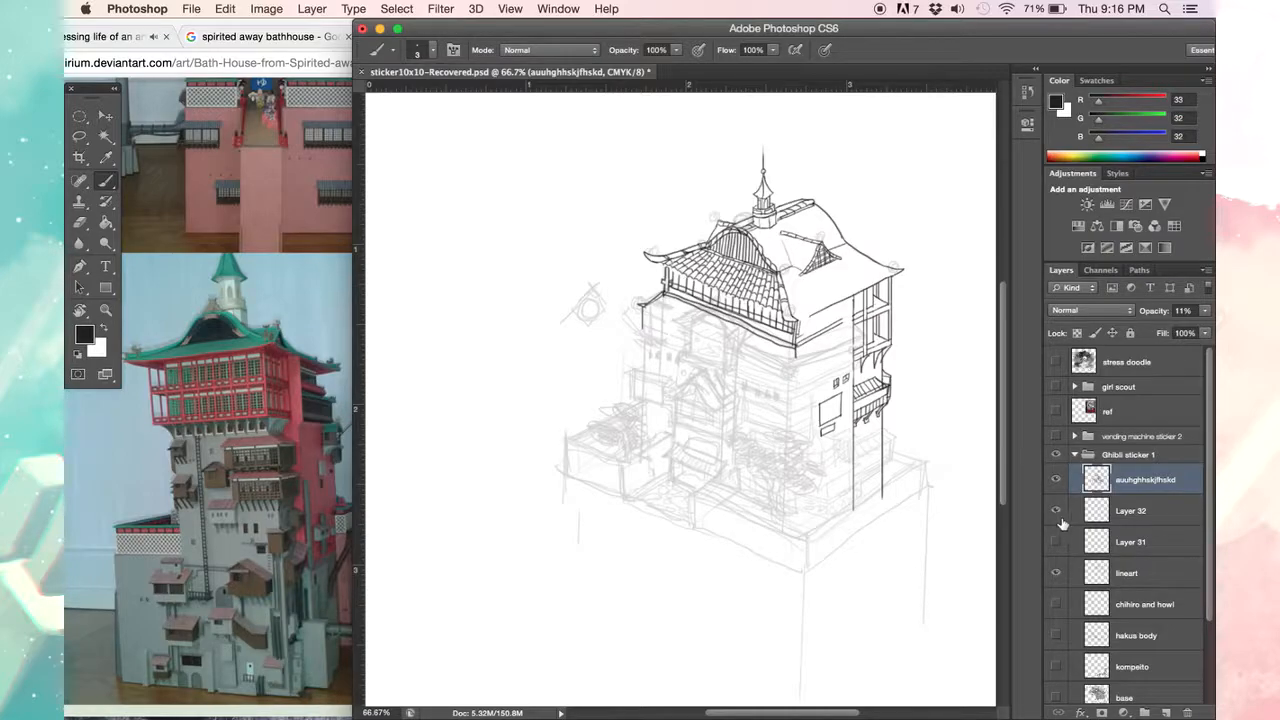
# Step: Show and select Layer 31 with the inked roof, zoomed to 200%
pyautogui.click(1130, 541)
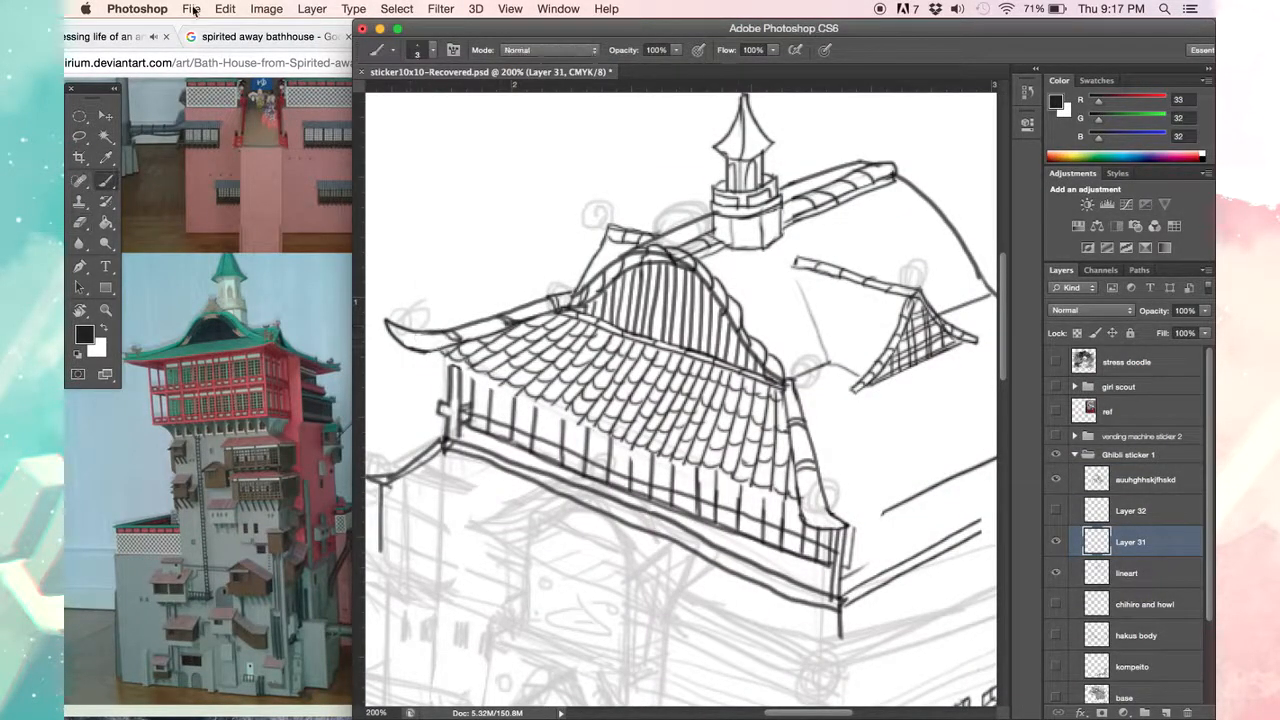
# Step: Save the recovered sticker drawing under a new file name with Save As
pyautogui.click(191, 9)
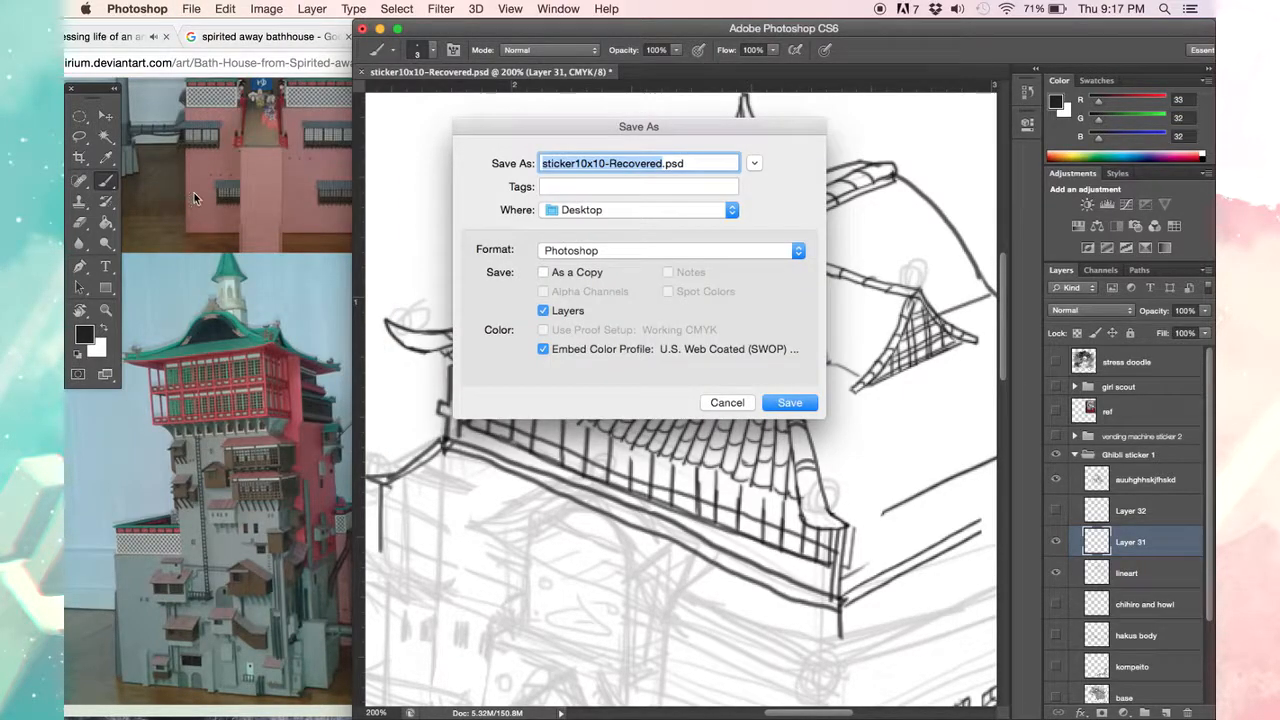
pyautogui.click(789, 402)
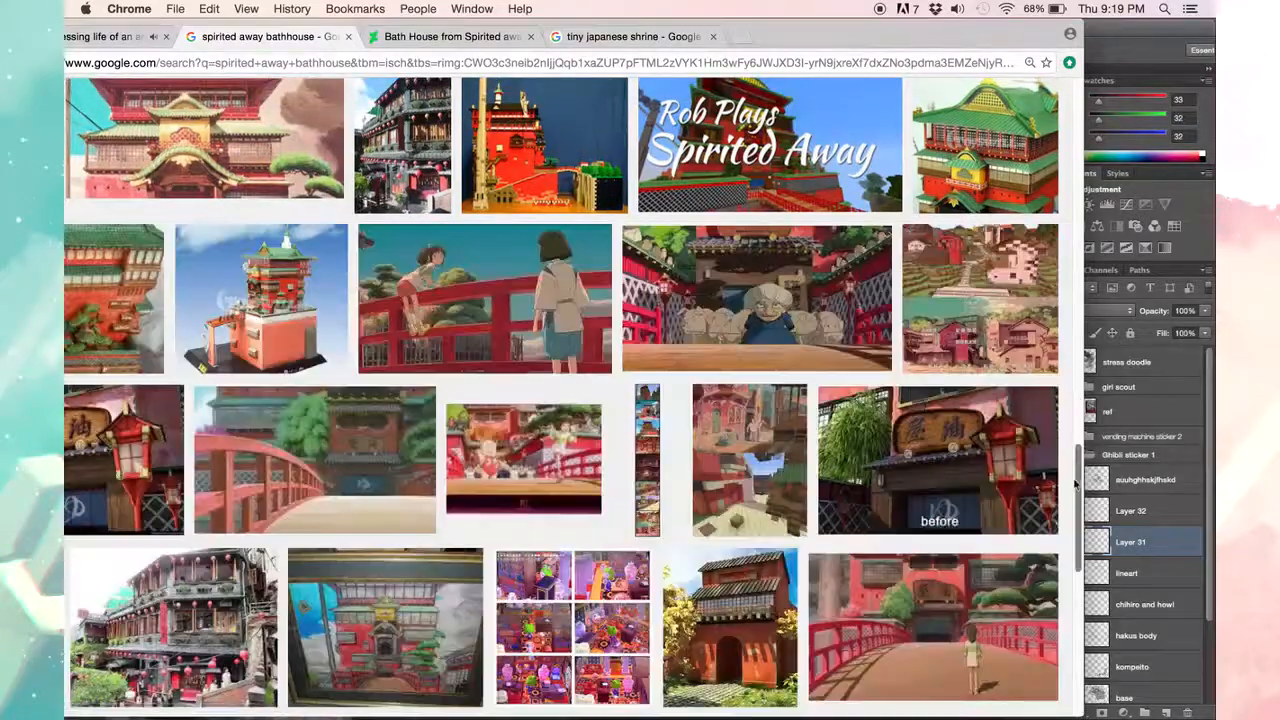
# Step: Enlarge the bathhouse model reference photo from the Google Images results
pyautogui.click(123, 460)
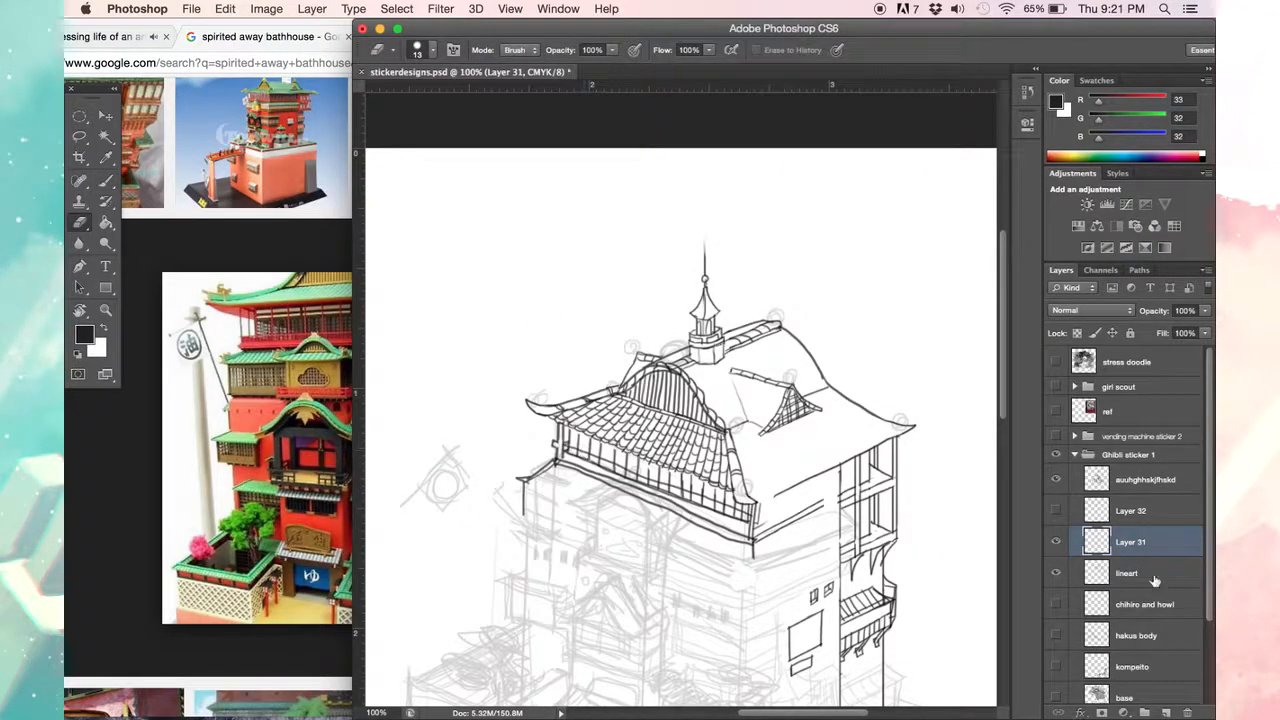
# Step: Rename Layer 31 to 'roof' and make the lineart layer active
pyautogui.click(1127, 573)
pyautogui.write('roof')
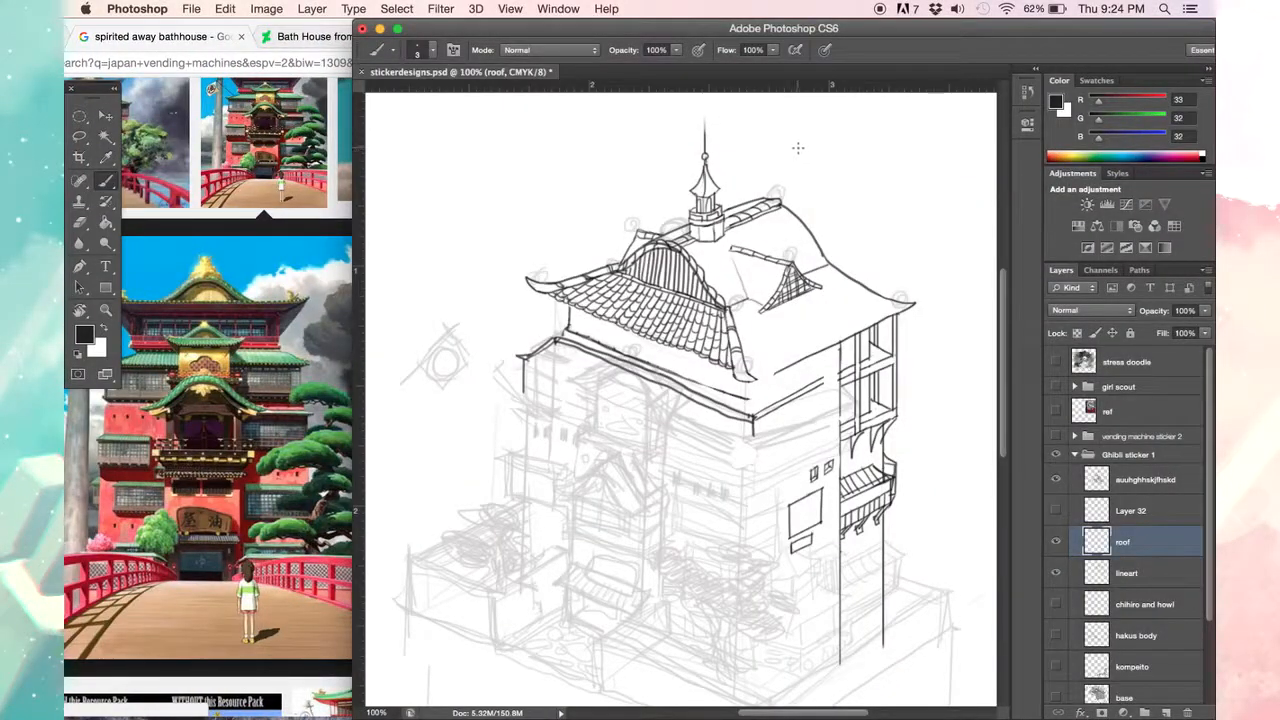
pyautogui.click(1127, 572)
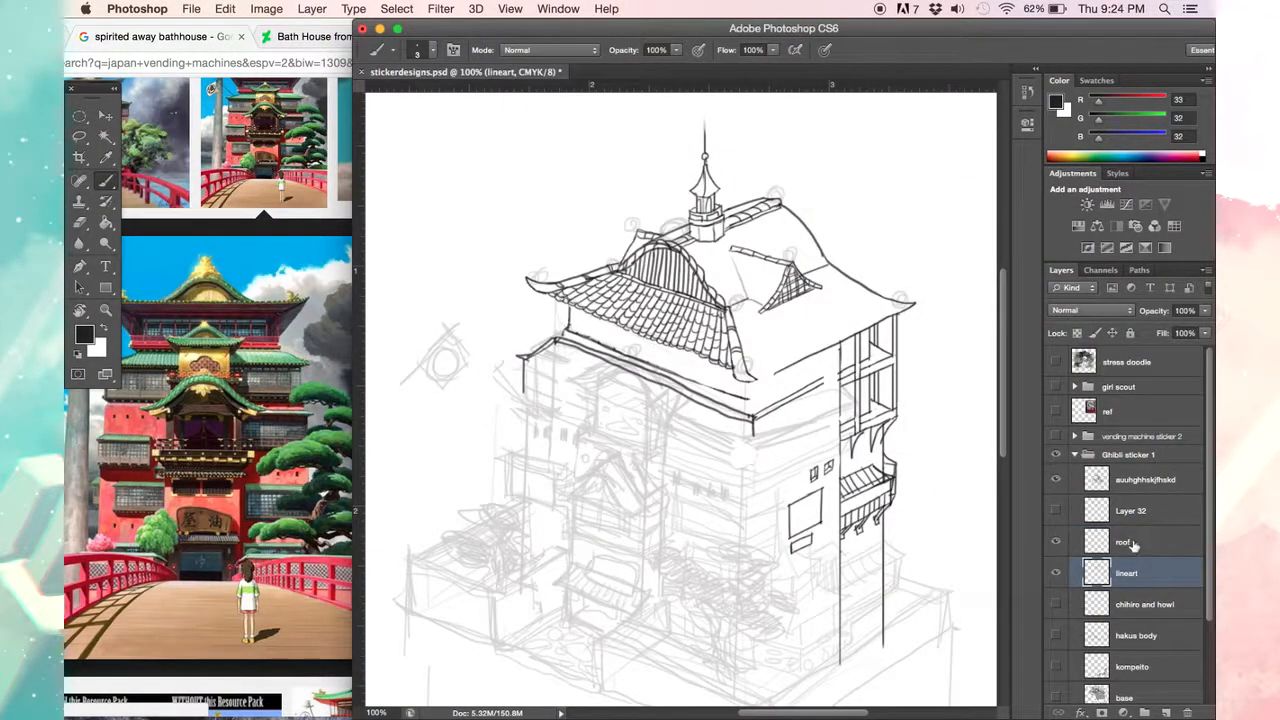
# Step: Ink a smaller tiled wing roof with an arched gable under the main roof's left eave
pyautogui.click(1056, 541)
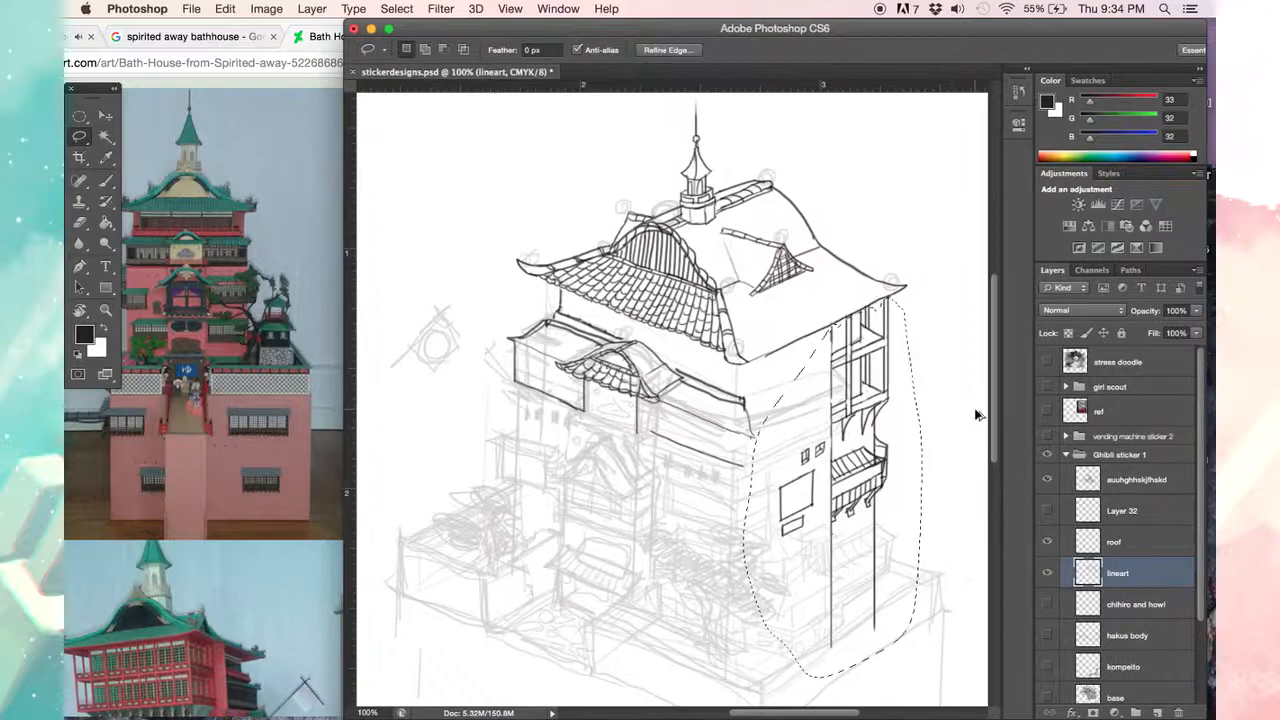
# Step: Deselect the side tower and draw vertical window bars on the lower wing wall
pyautogui.click(80, 202)
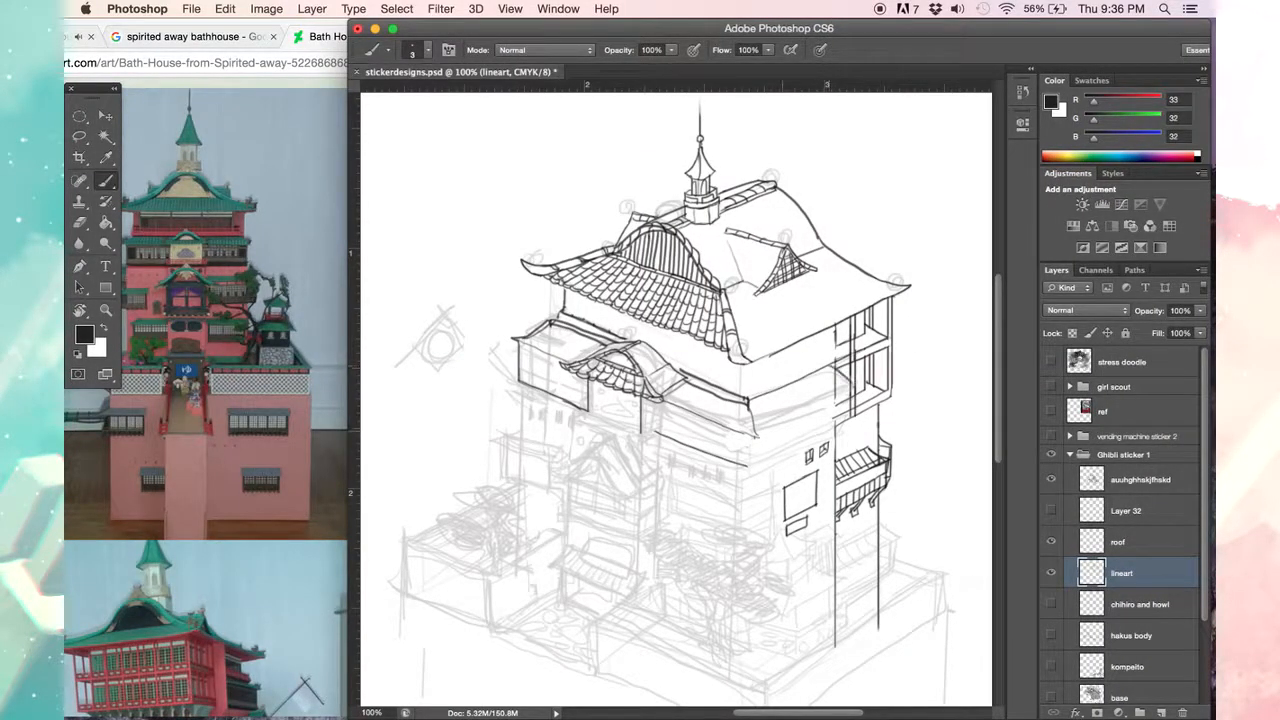
pyautogui.click(79, 201)
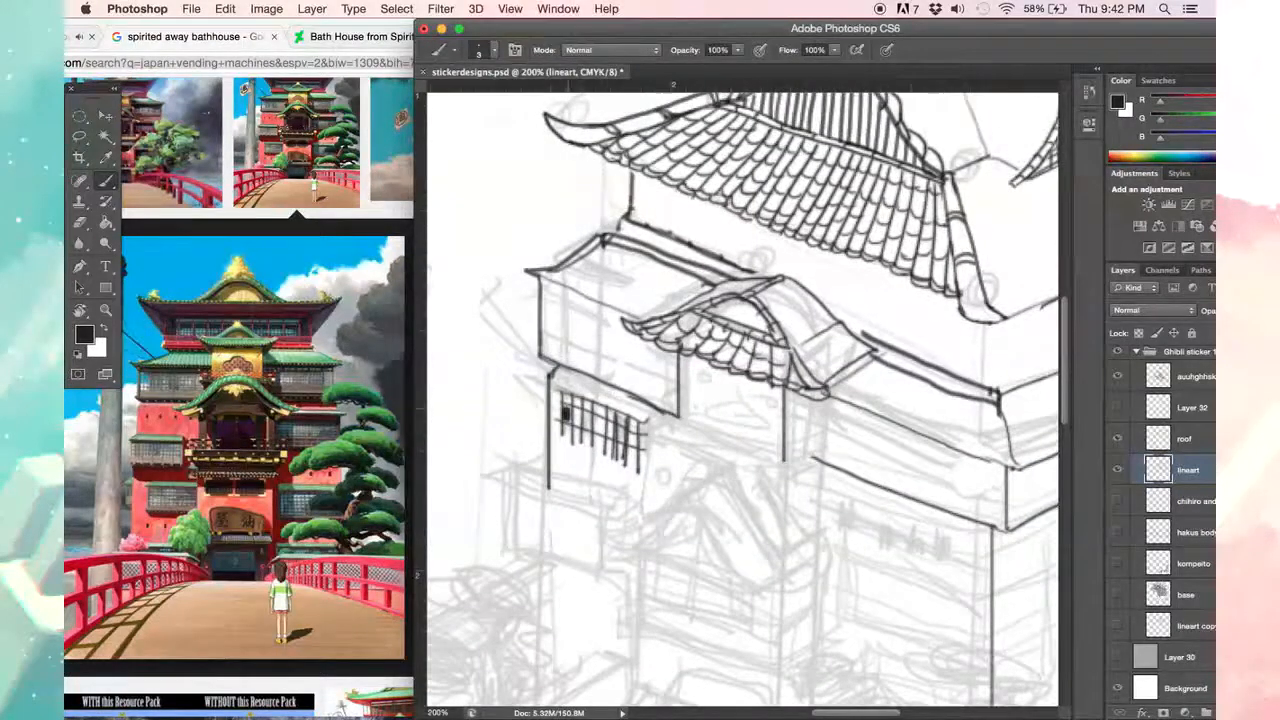
# Step: Erase the barred window and brush four small dark windows above a slatted awning
pyautogui.moveTo(565, 410); pyautogui.dragTo(640, 445)
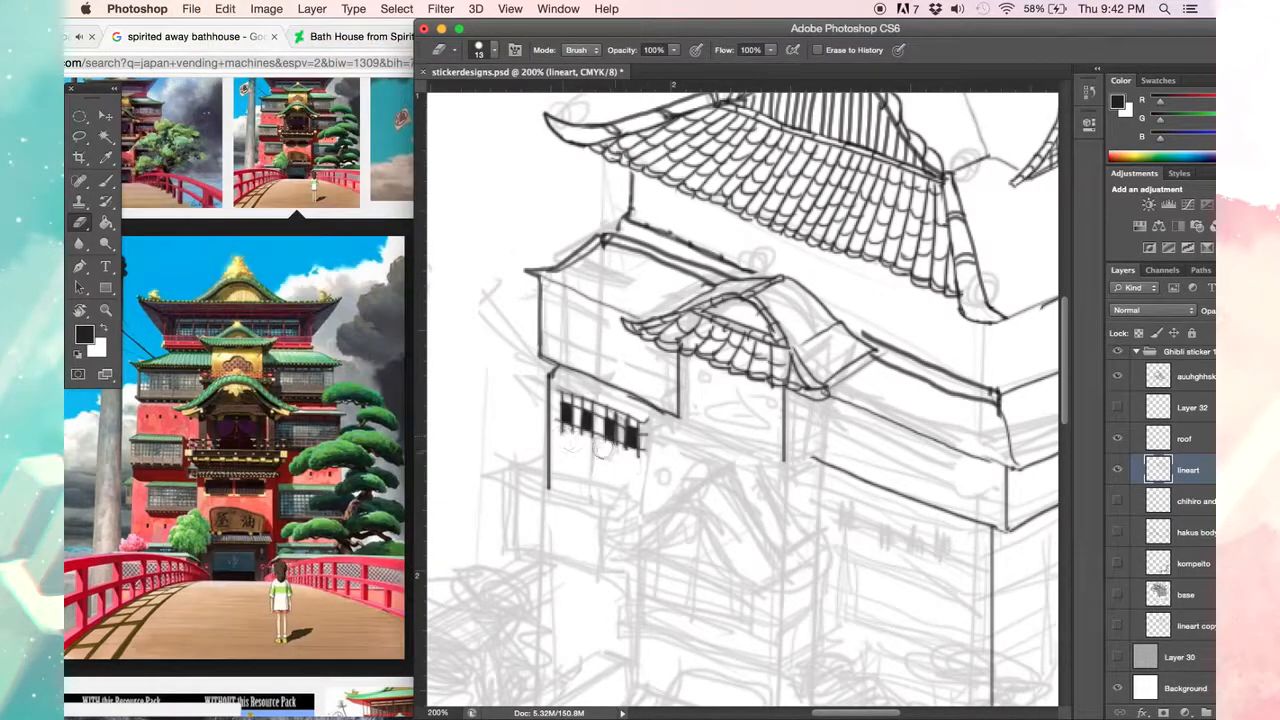
pyautogui.click(225, 8)
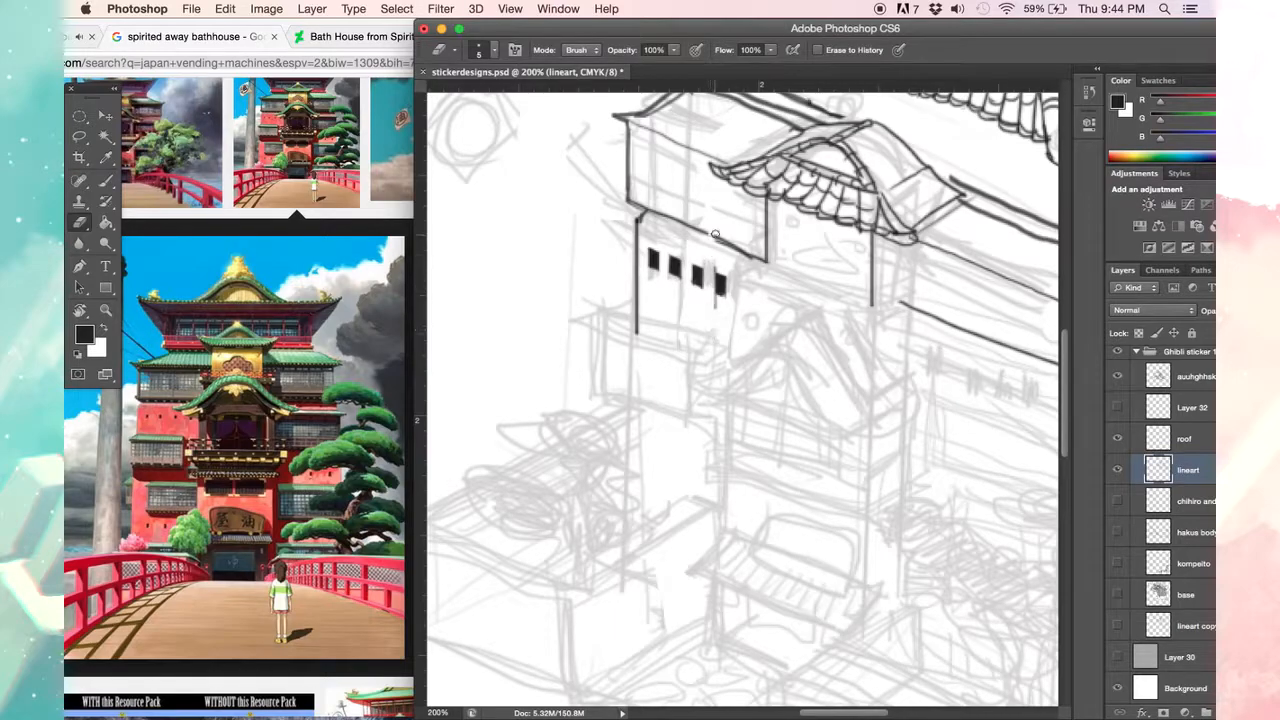
pyautogui.click(191, 9)
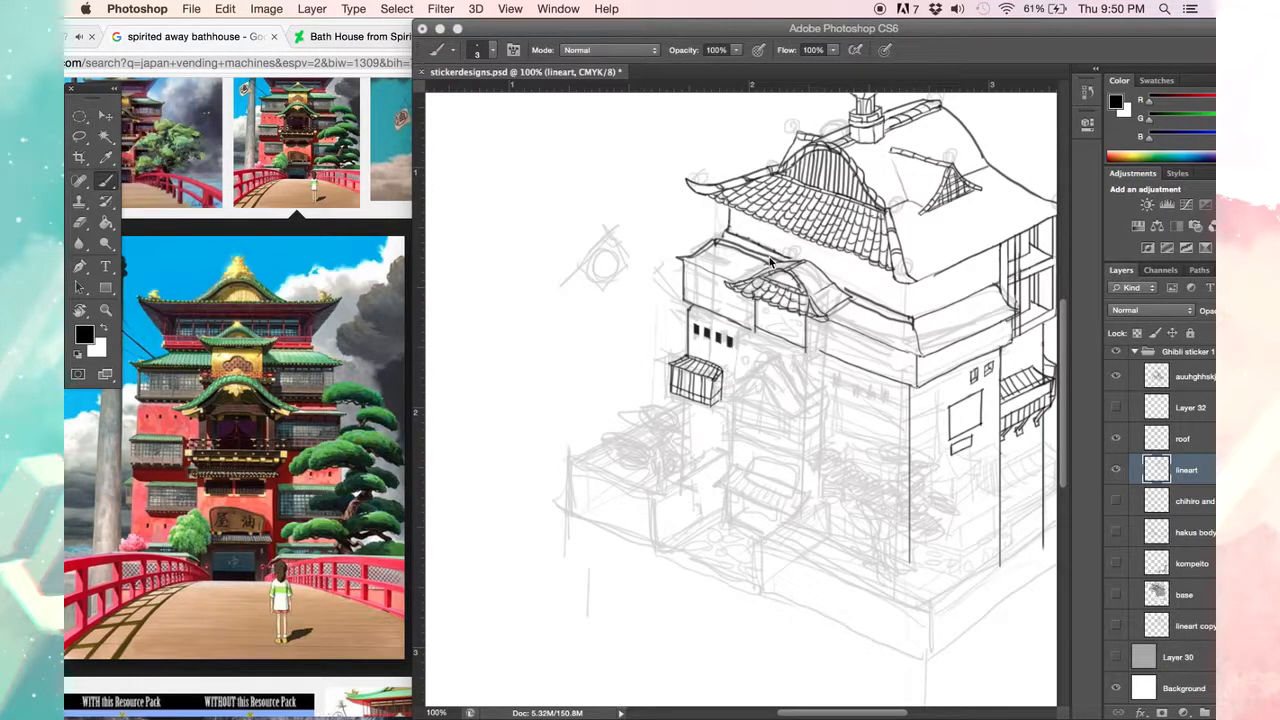
pyautogui.moveTo(435, 300)
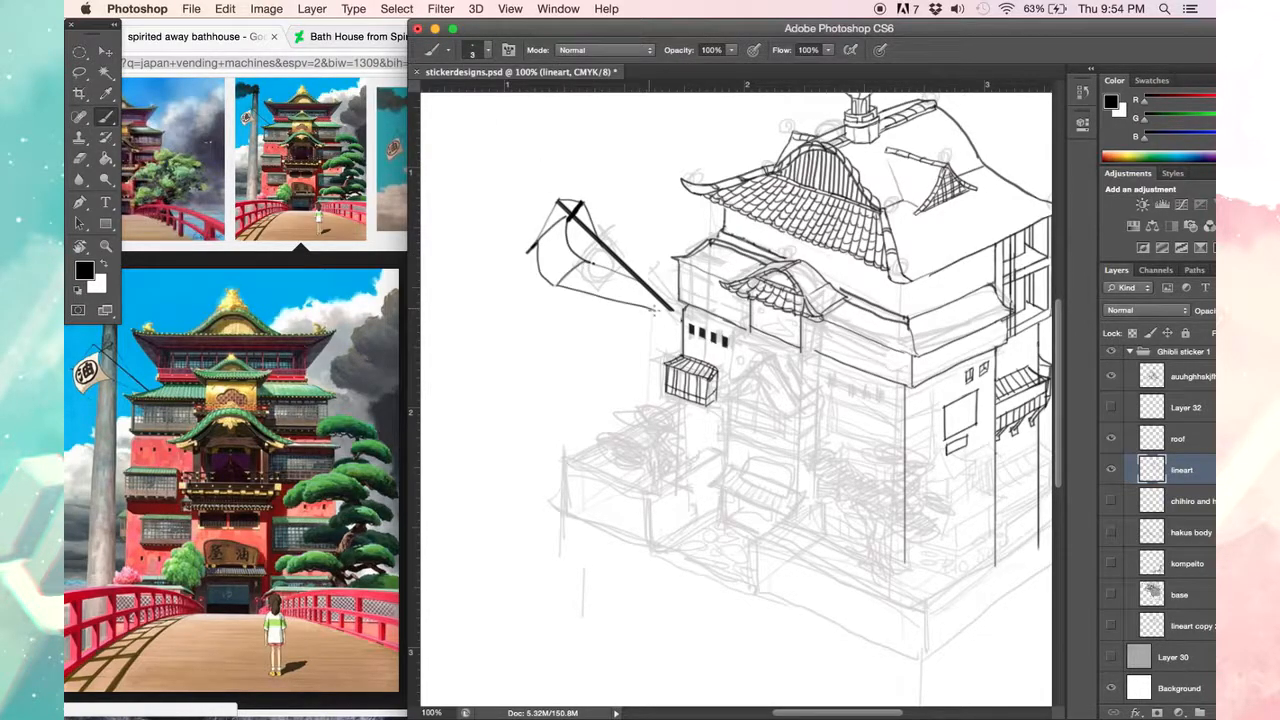
# Step: Ink a round emblem onto the banner hanging from the jutting pole
pyautogui.moveTo(600, 270); pyautogui.dragTo(540, 250)
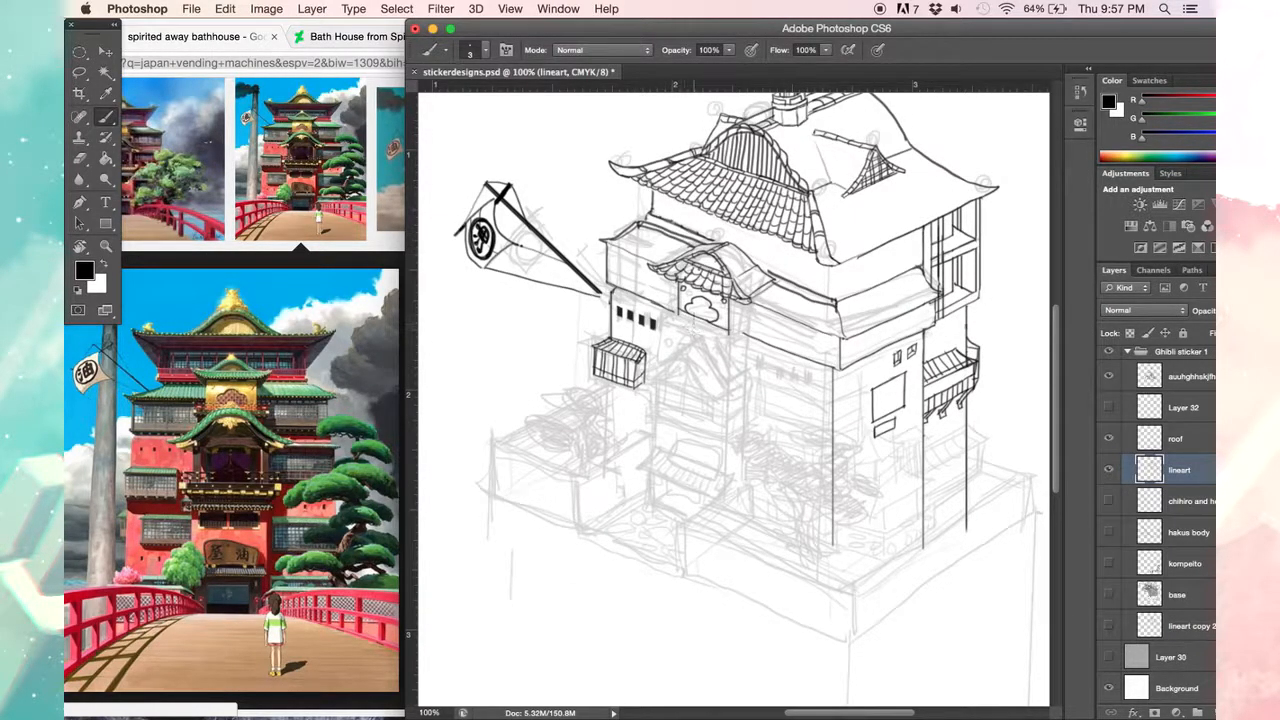
pyautogui.moveTo(690, 335)
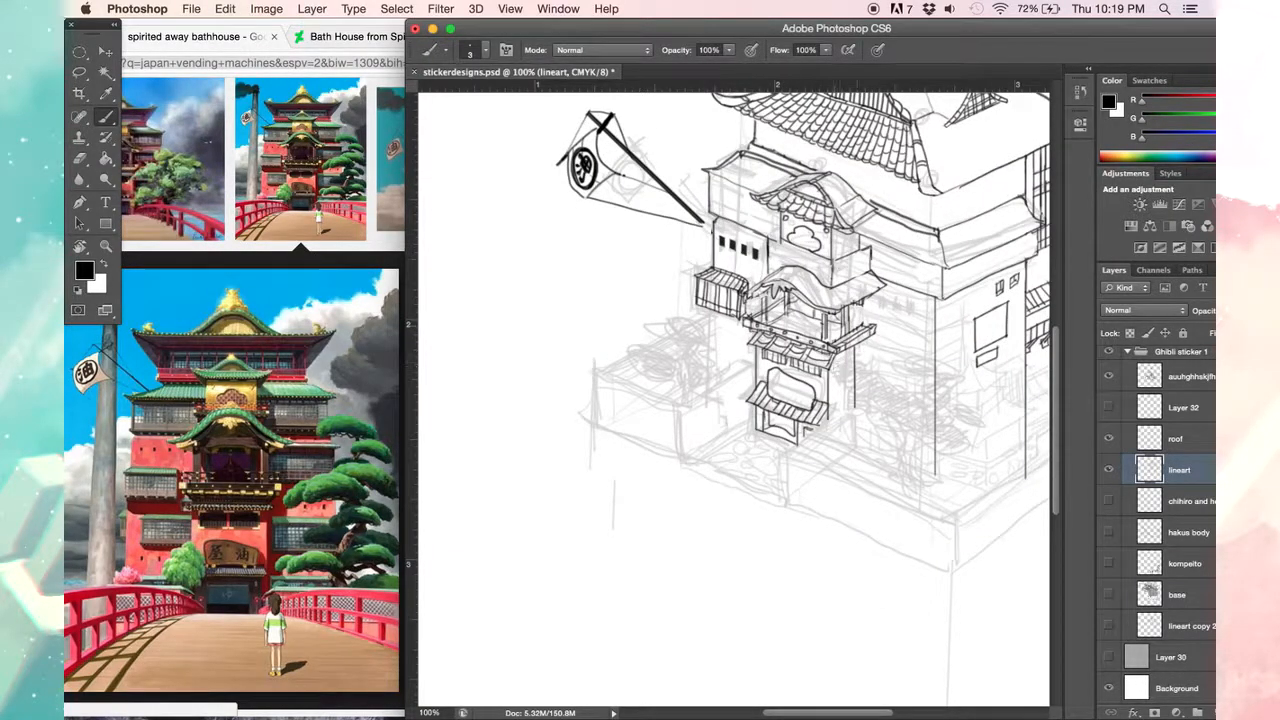
# Step: Move up the canvas and ink the top roof with its rooftop turret
pyautogui.scroll(-3)
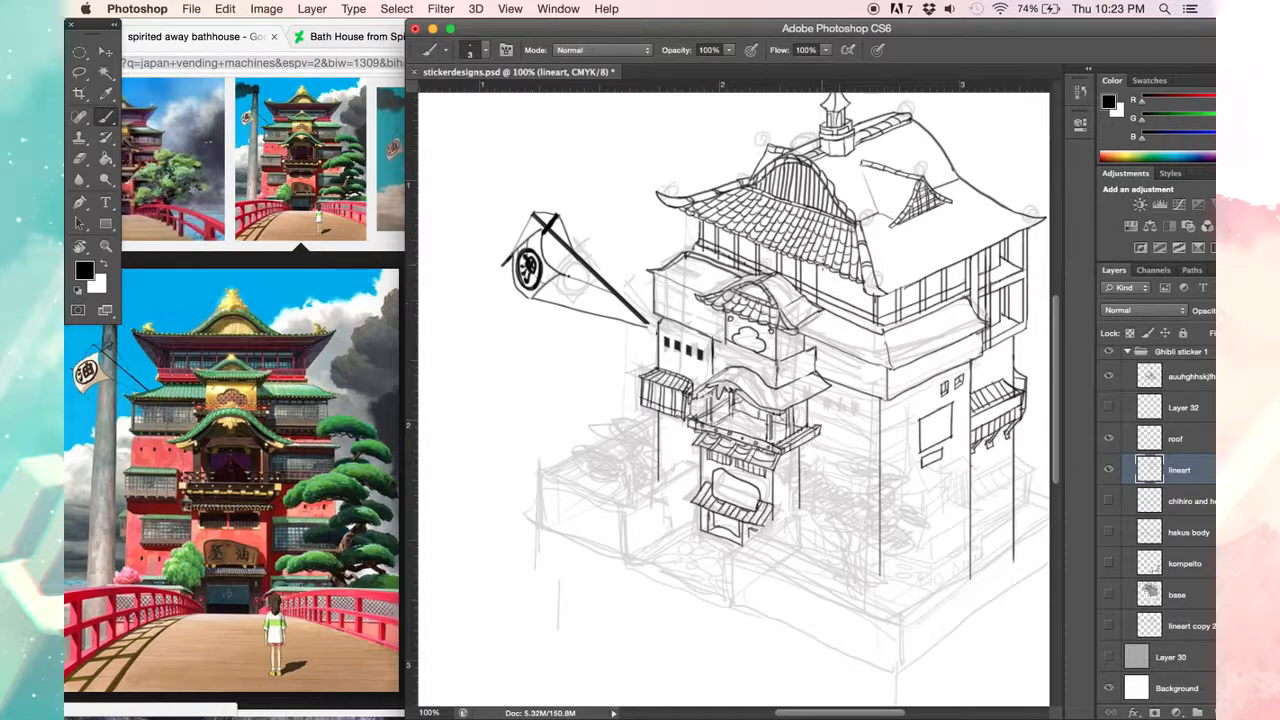
pyautogui.click(191, 9)
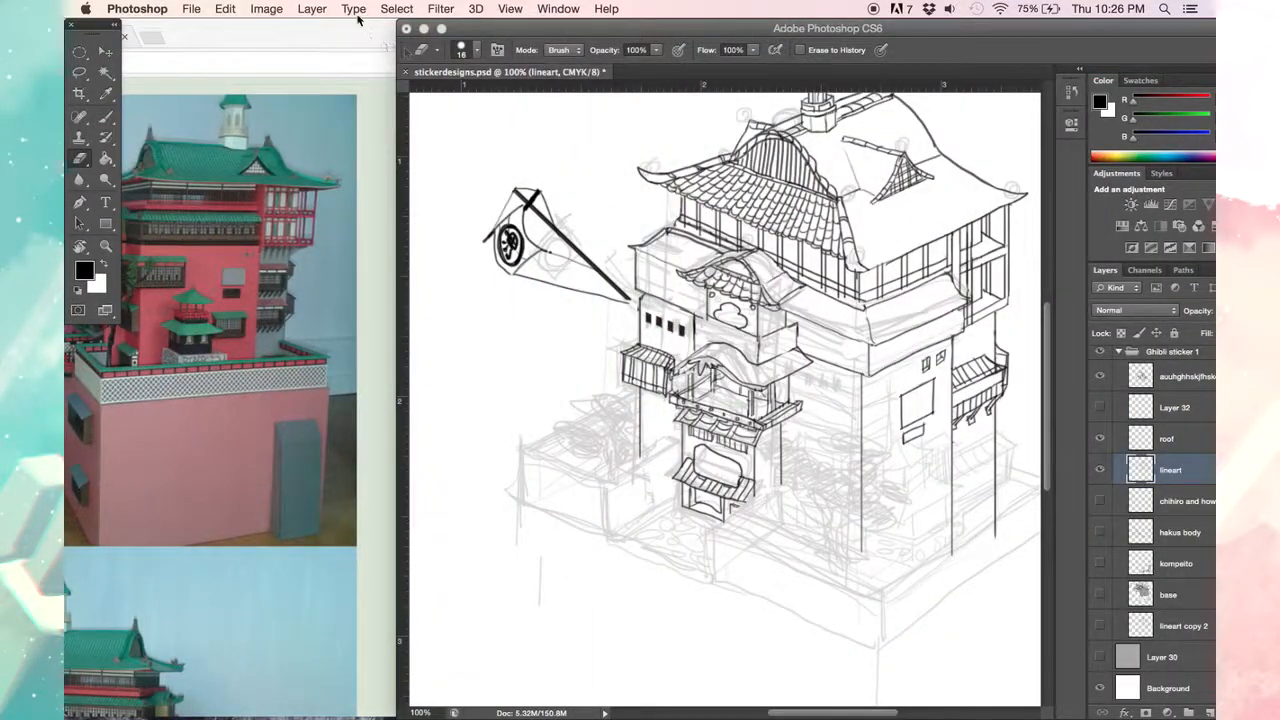
pyautogui.moveTo(1023, 348)
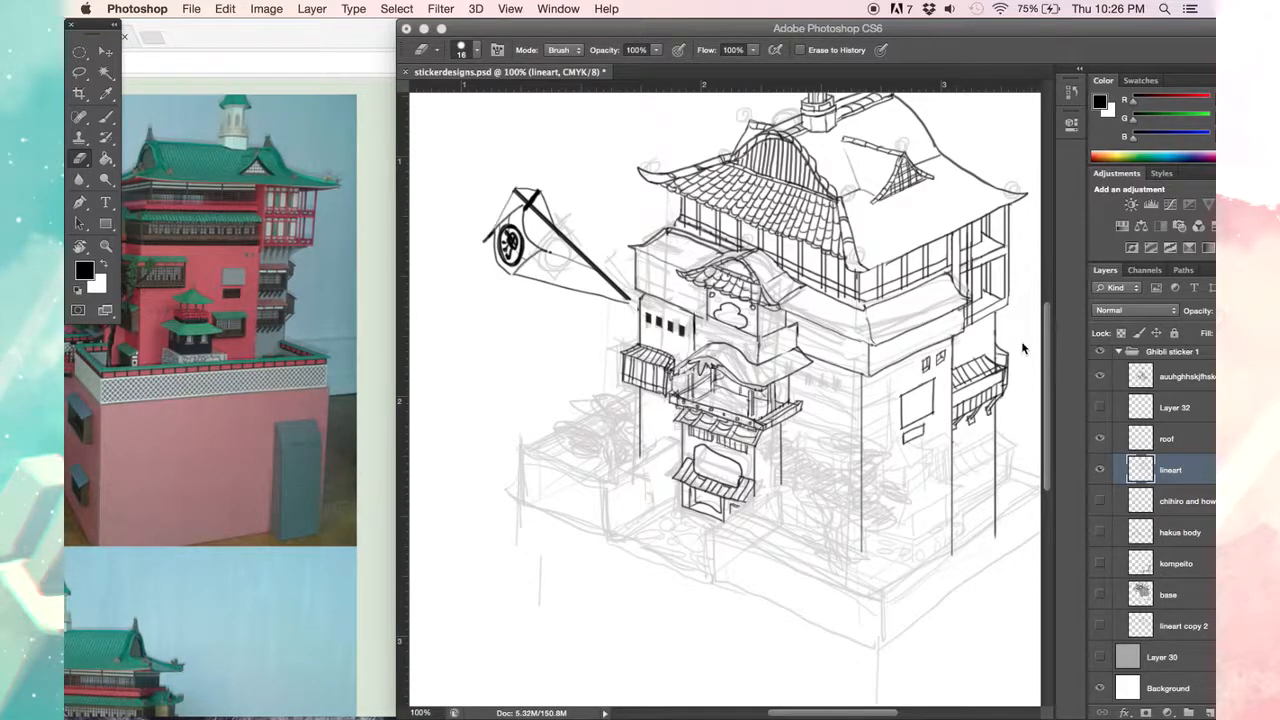
pyautogui.moveTo(1020, 384)
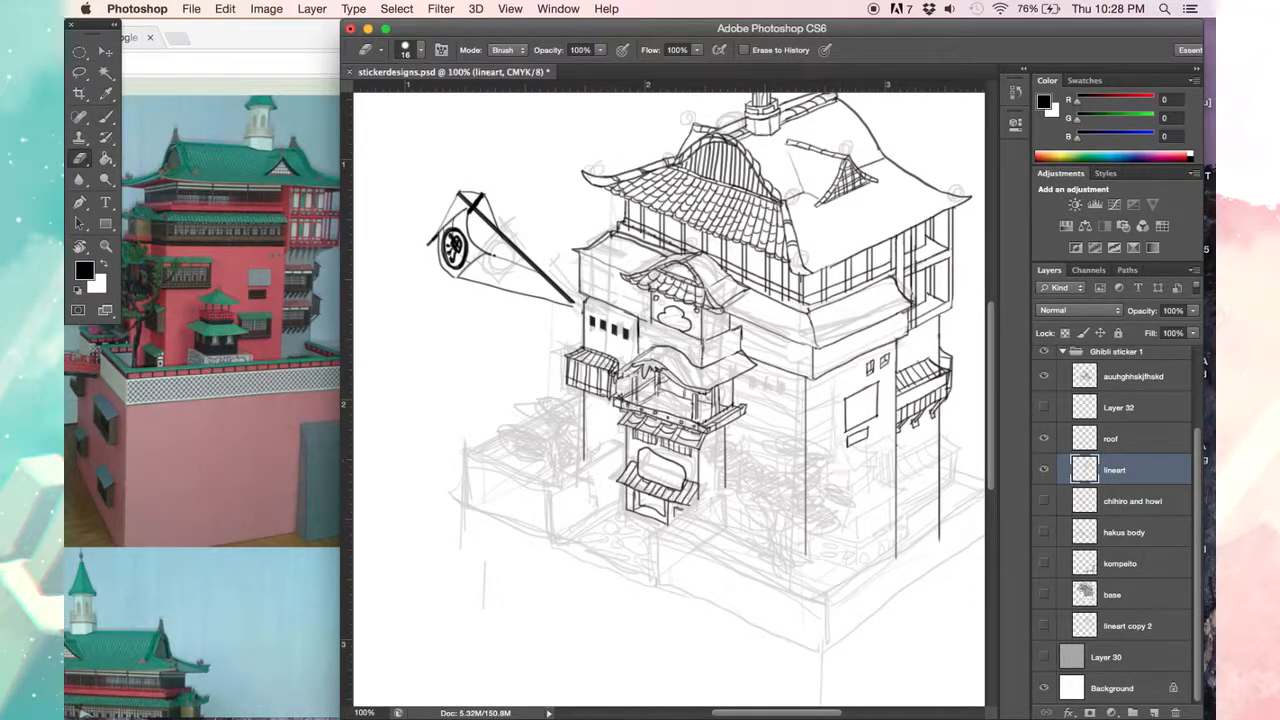
# Step: Brush the tiered corner tower on its stone base, then lasso-select it for adjustment
pyautogui.click(80, 117)
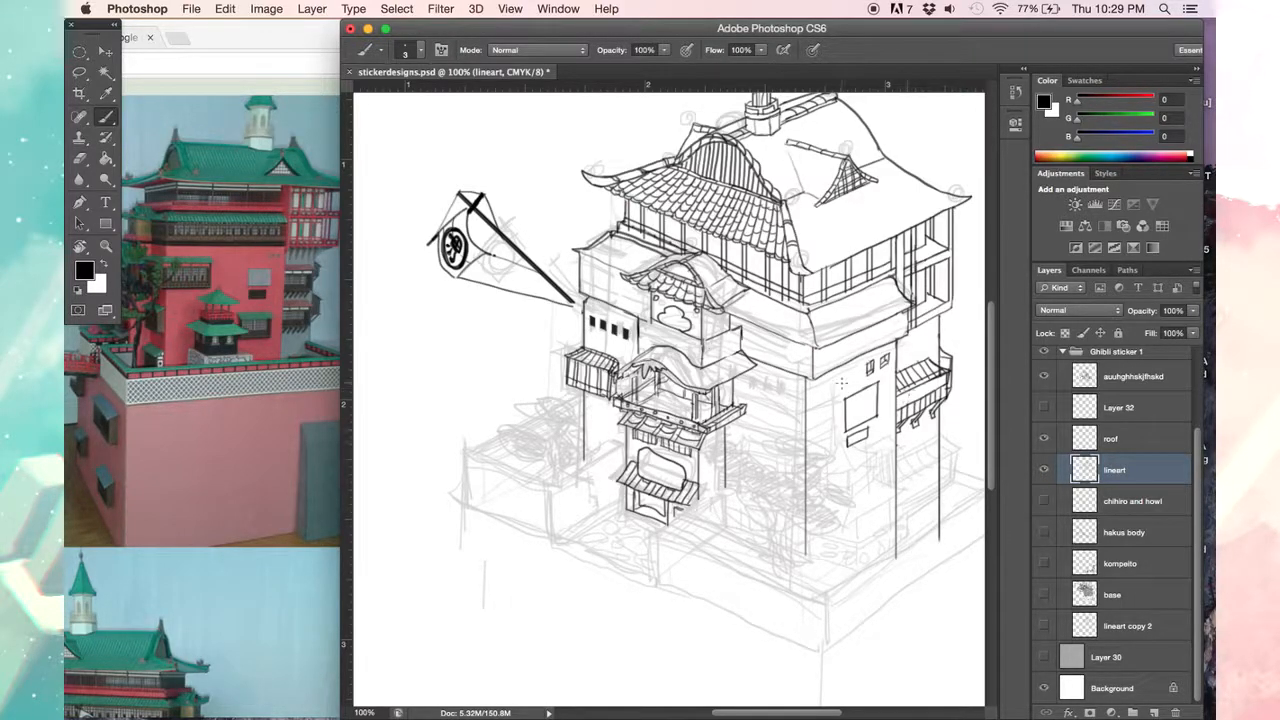
pyautogui.click(845, 470)
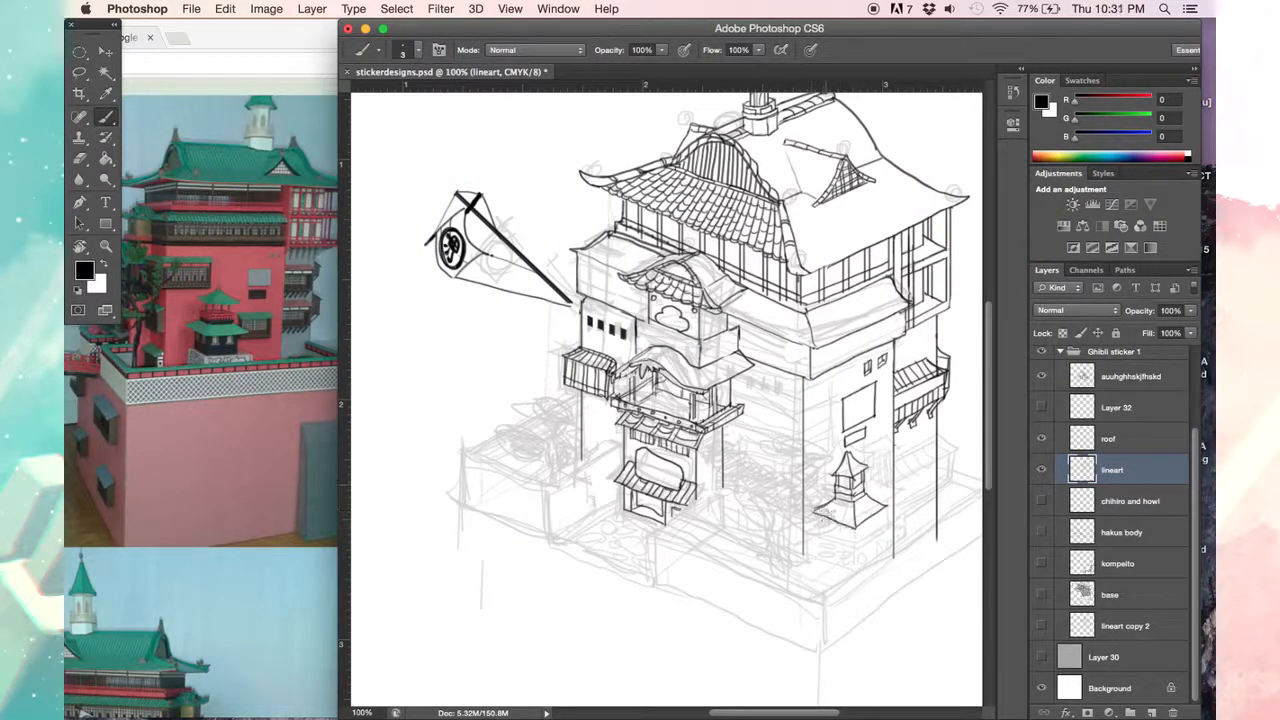
pyautogui.click(80, 72)
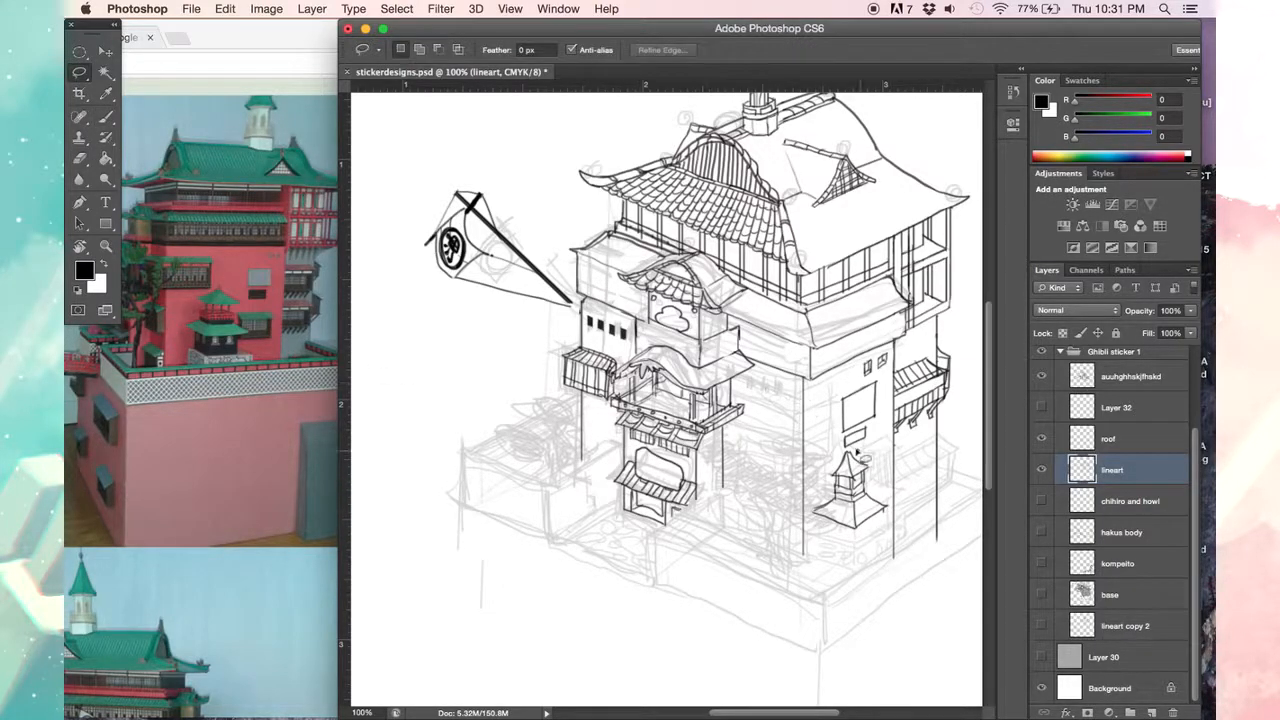
pyautogui.click(80, 116)
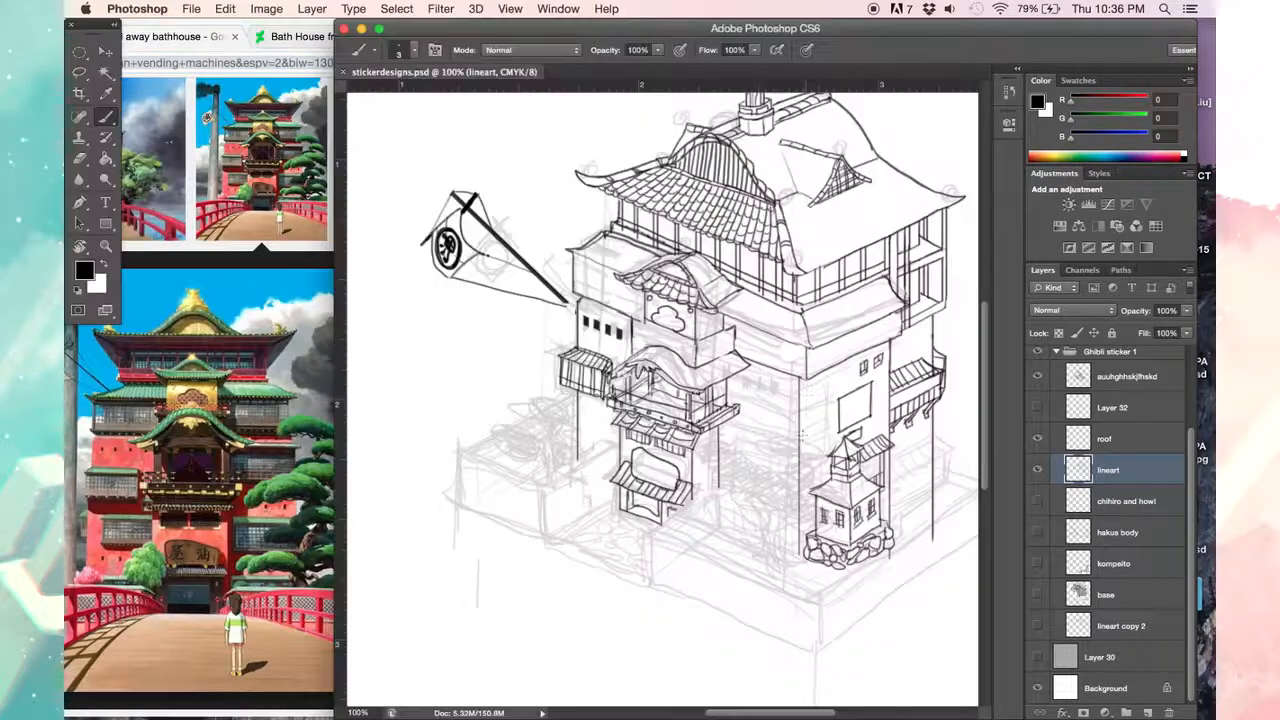
# Step: Erase stray lines and lasso-select part of the line art to adjust
pyautogui.click(79, 138)
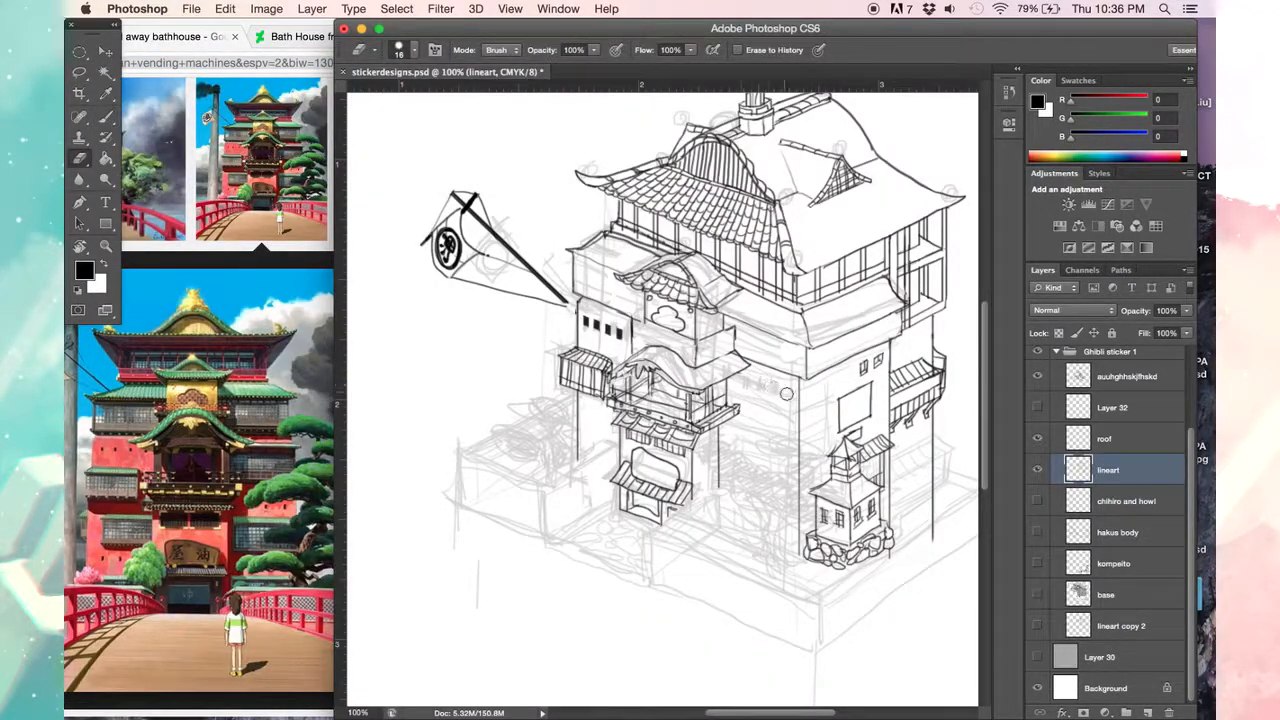
pyautogui.moveTo(492, 329)
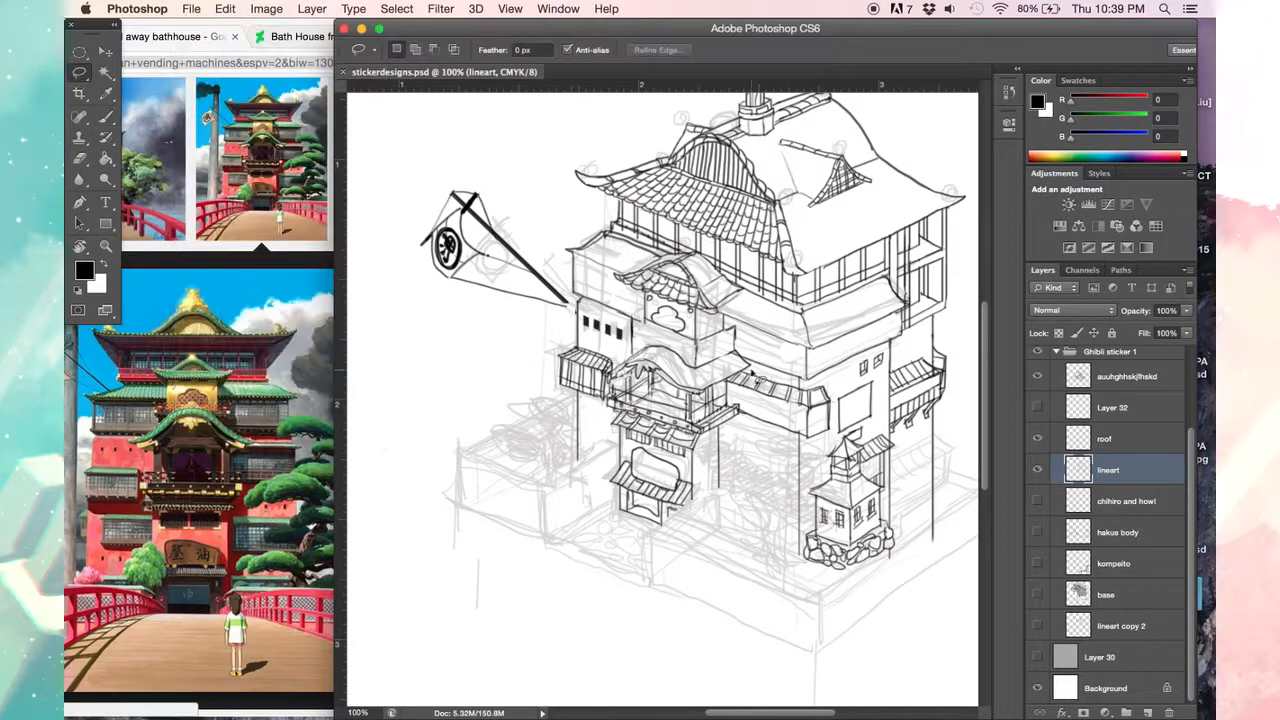
pyautogui.click(79, 120)
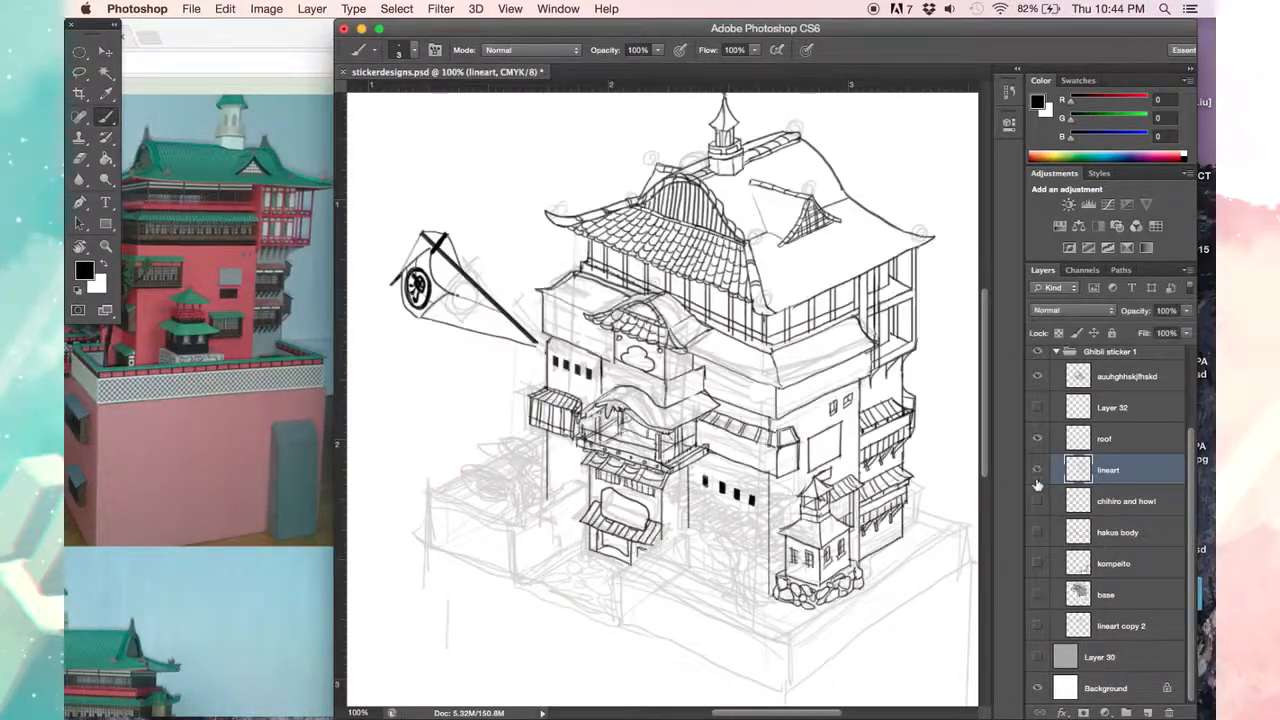
# Step: Turn on the grey Layer 30 backdrop behind the bathhouse platform
pyautogui.click(1037, 470)
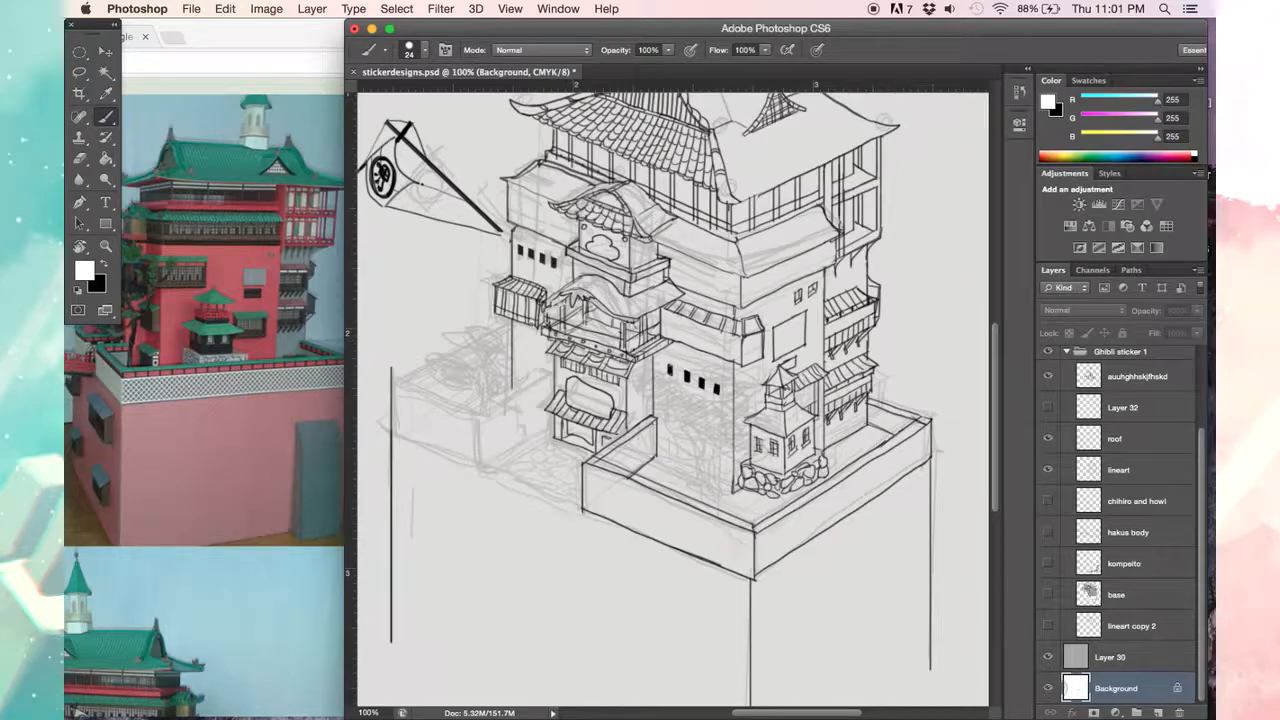
# Step: Switch to the lineart layer to ink the courtyard walls and gatehouse, opening its layer options
pyautogui.click(1119, 470)
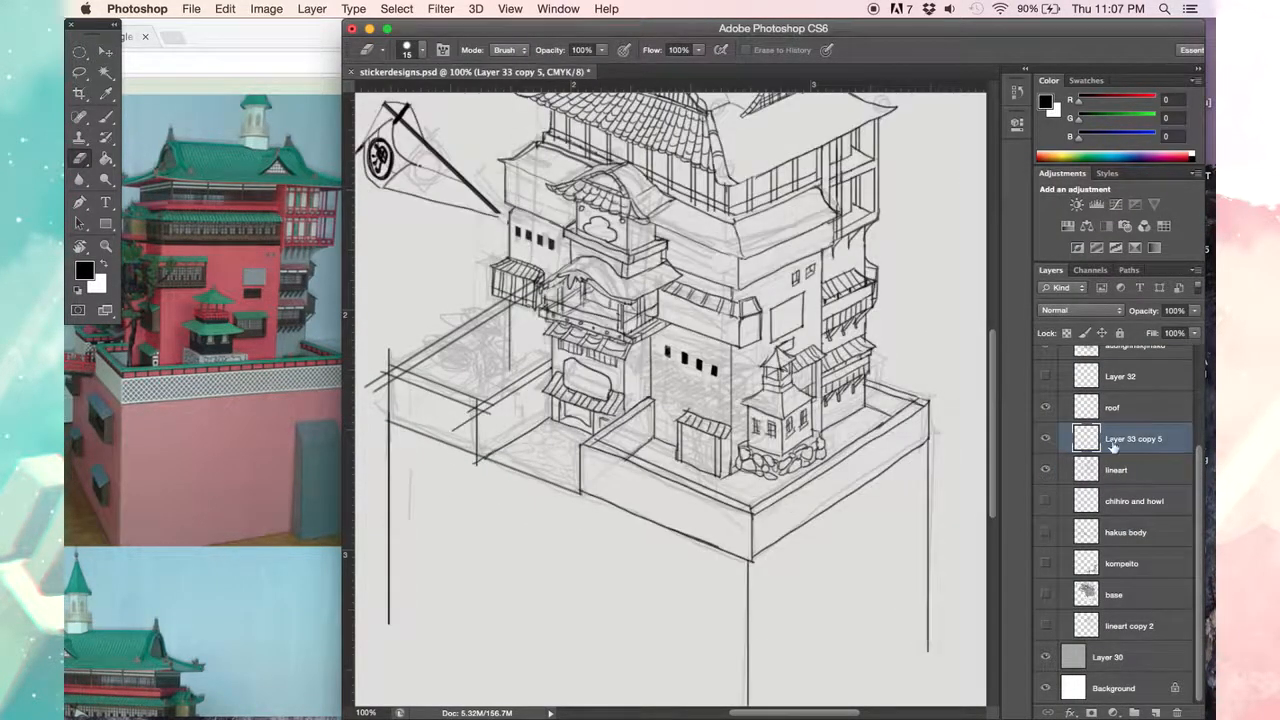
pyautogui.click(1116, 470)
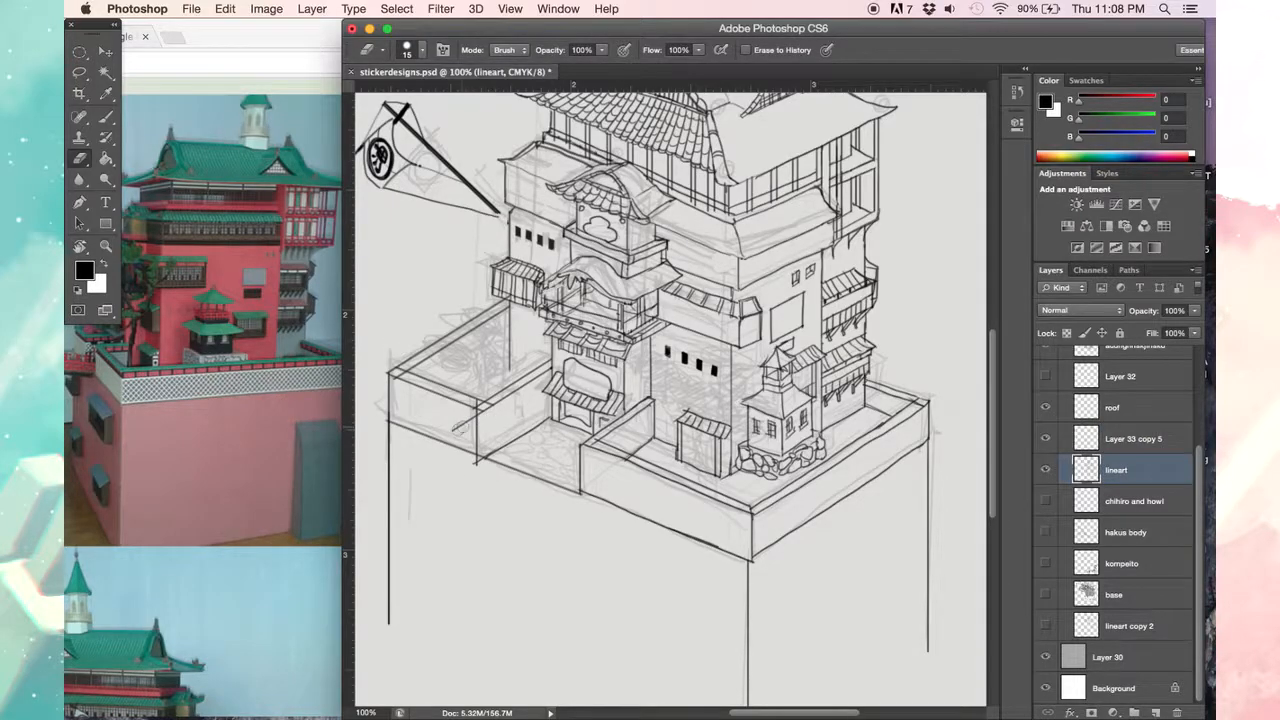
pyautogui.rightClick(1116, 470)
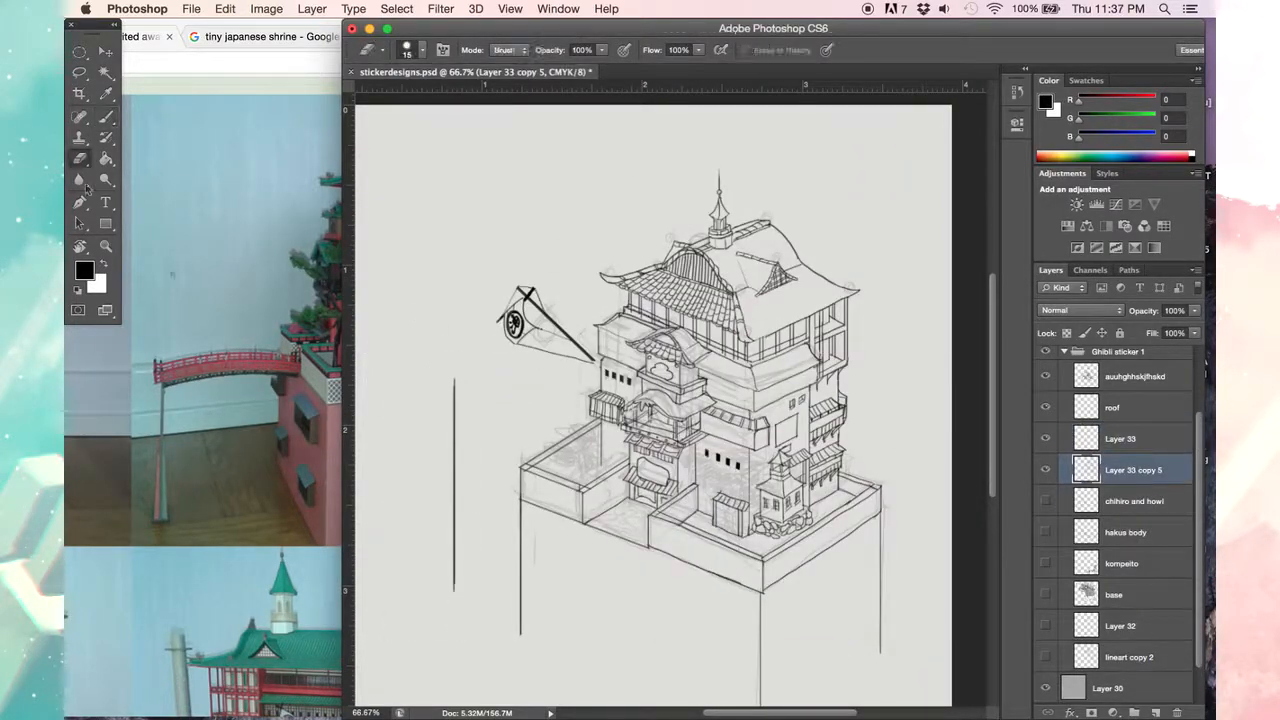
# Step: Merge the offset edge-line layers and nudge Layer 33 copy into place for doubled rims
pyautogui.click(1120, 438)
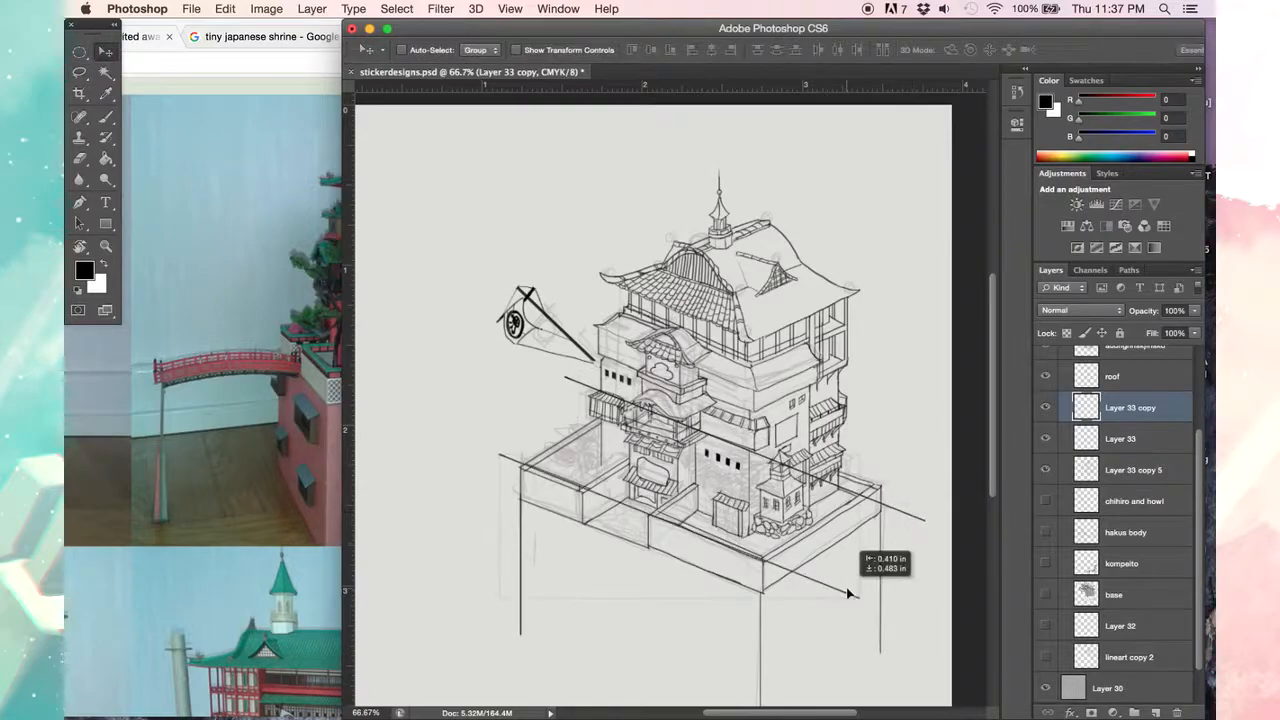
pyautogui.rightClick(1130, 407)
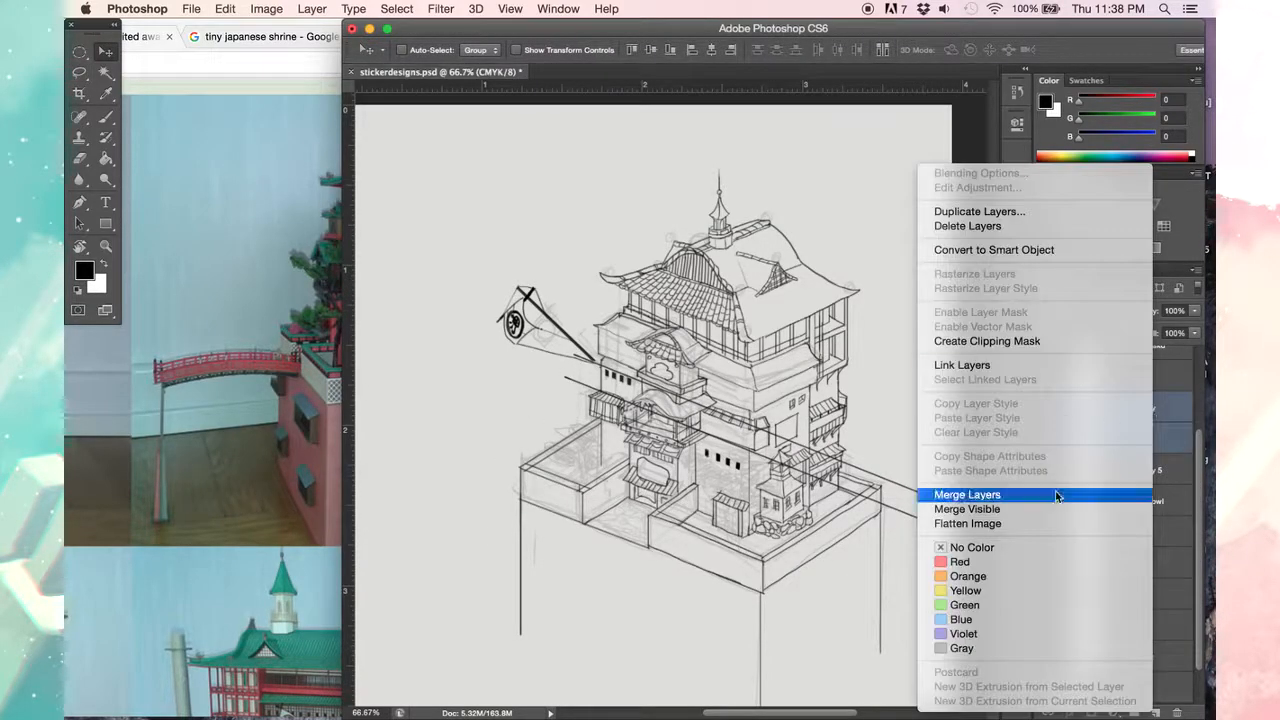
pyautogui.click(967, 494)
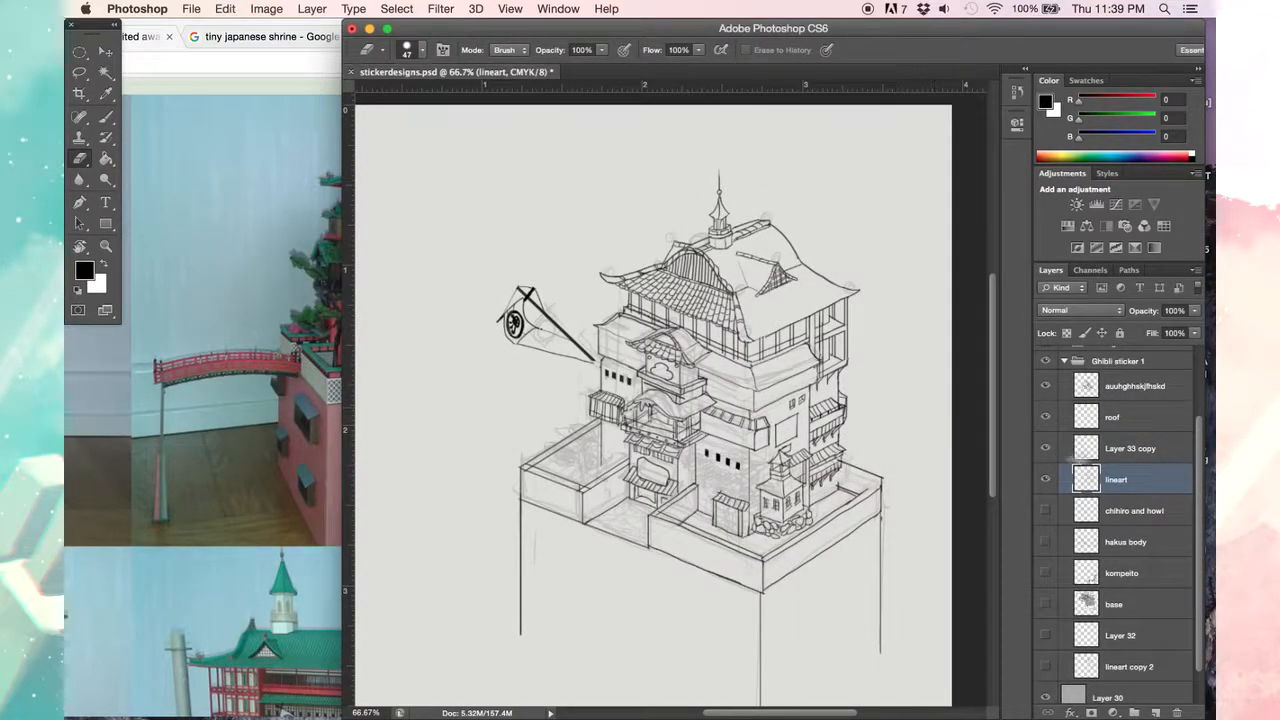
pyautogui.click(1130, 448)
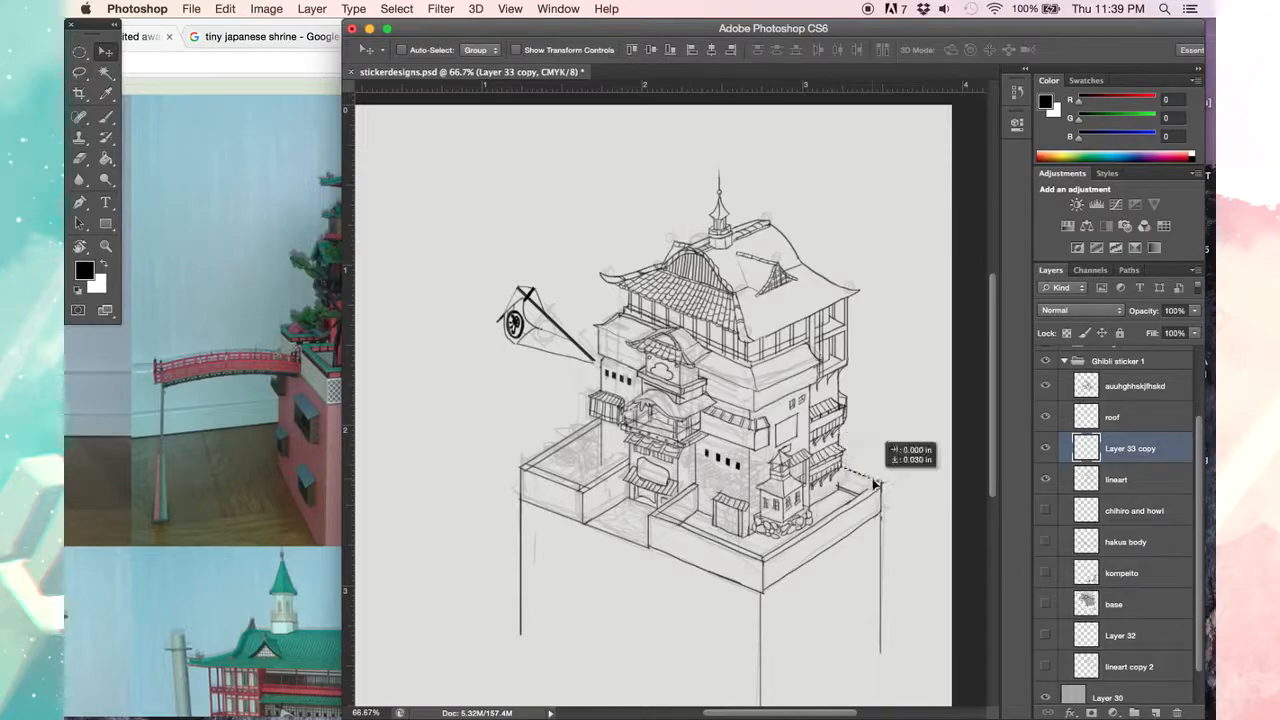
pyautogui.click(79, 137)
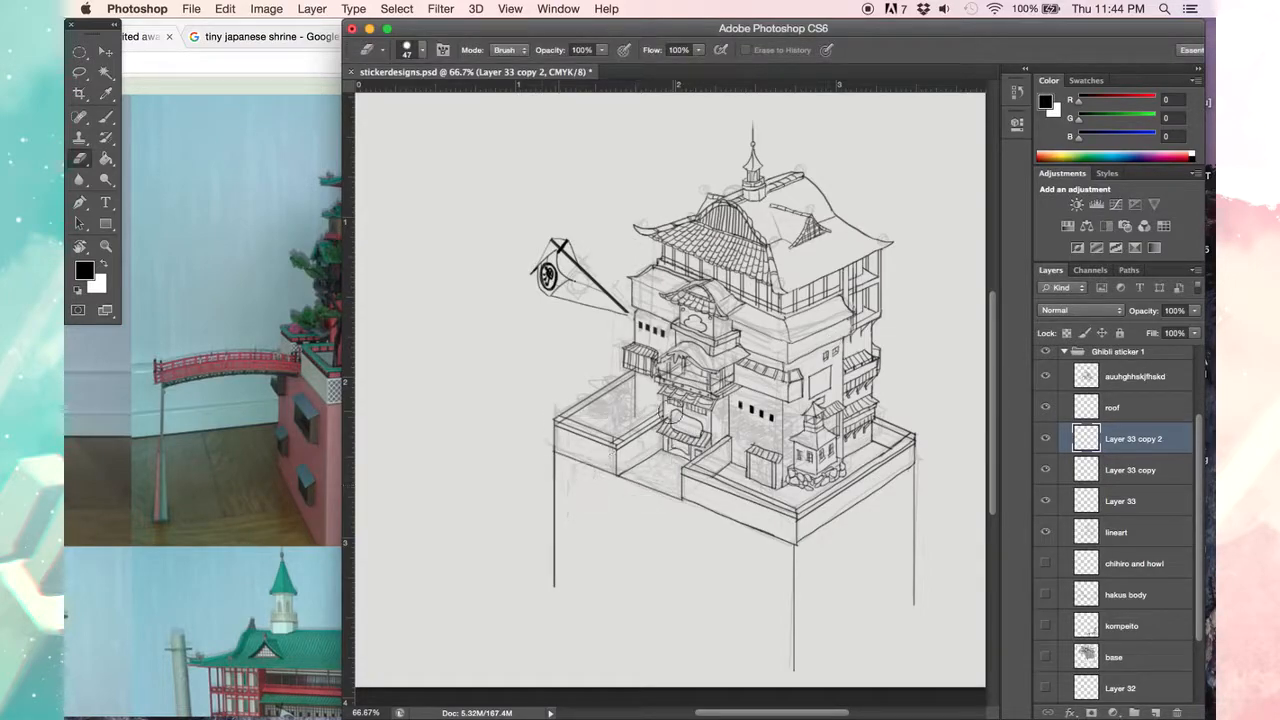
# Step: Toggle the base sketch layer's visibility and continue inking the building's outlines
pyautogui.rightClick(1133, 438)
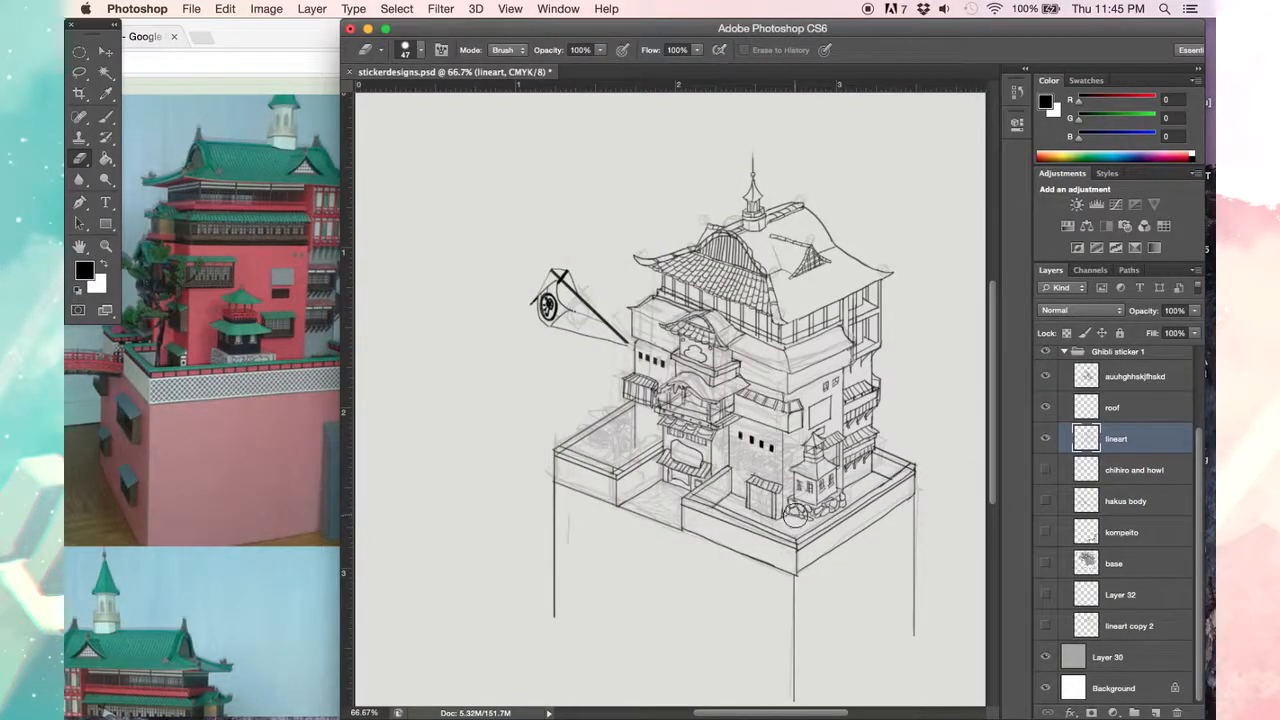
pyautogui.click(1046, 439)
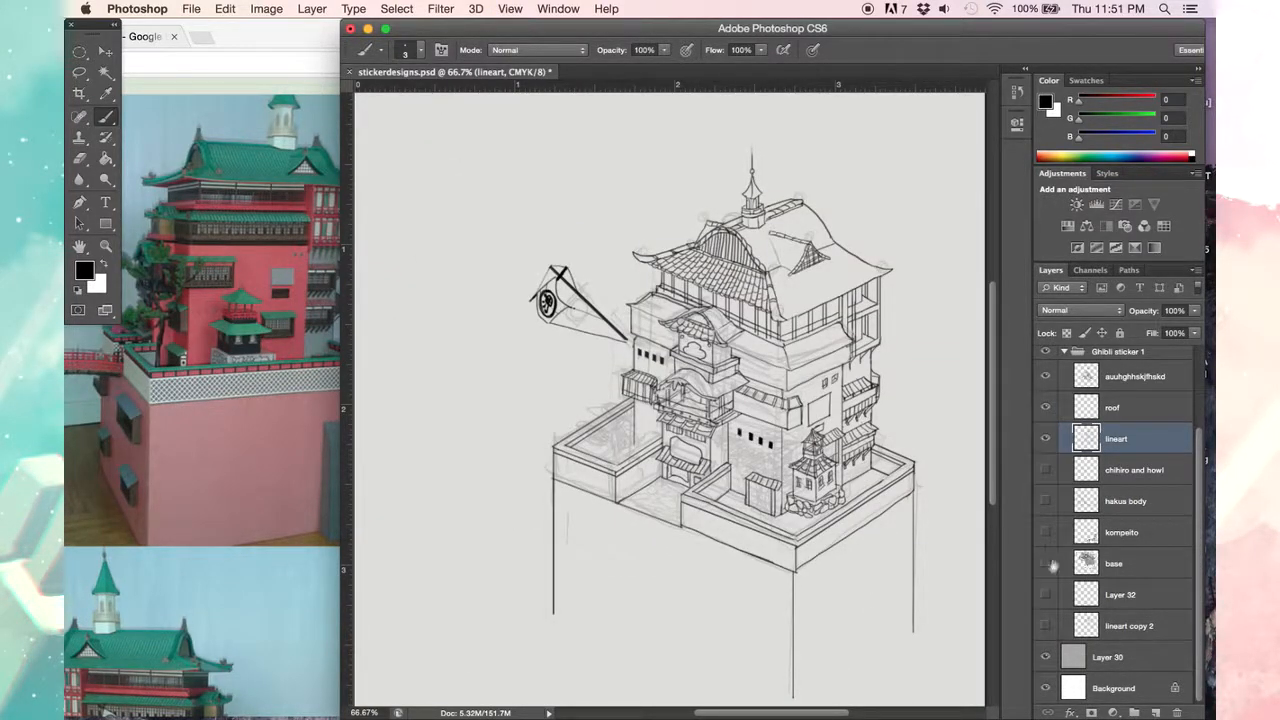
pyautogui.click(1135, 376)
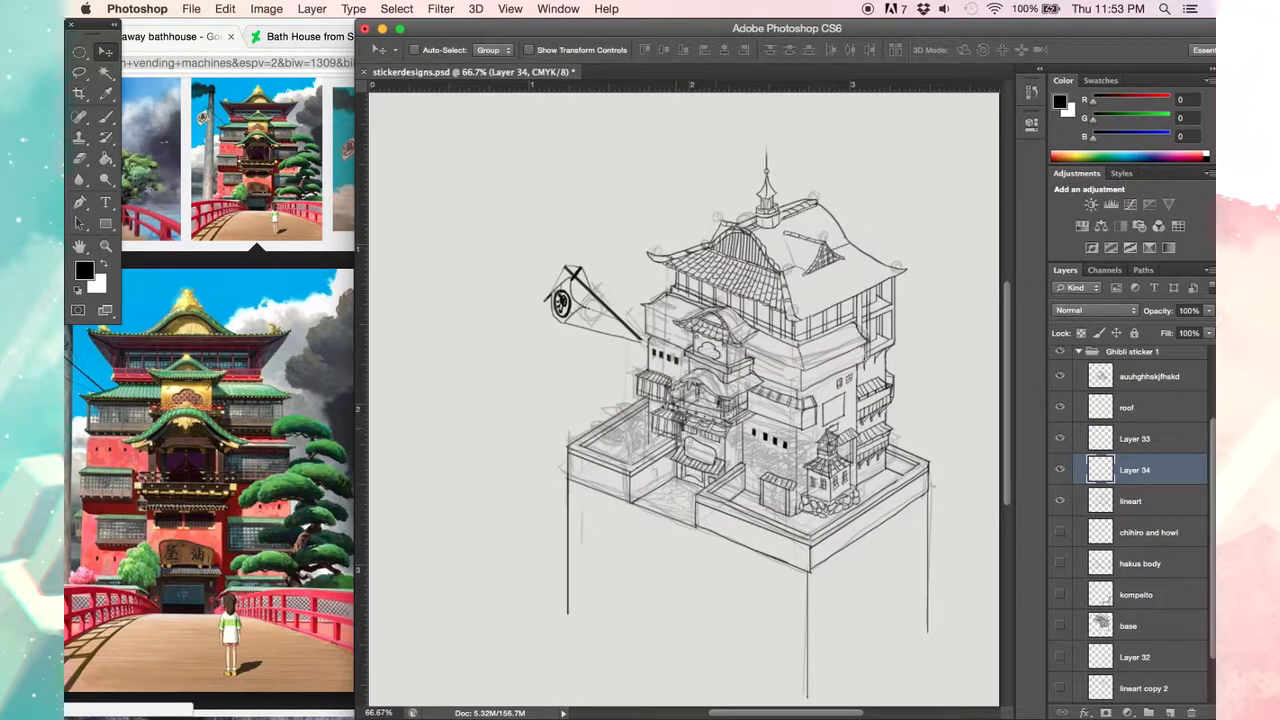
pyautogui.click(79, 137)
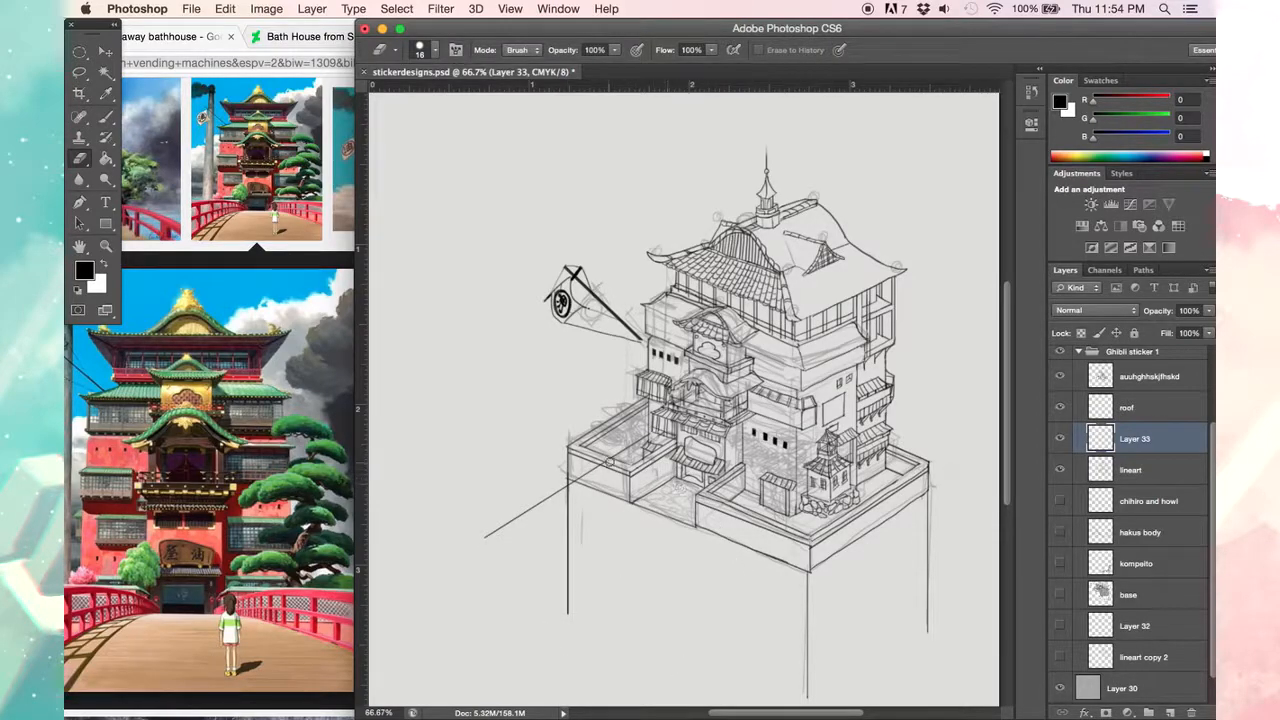
# Step: Rename Layer 33 to 'tree' and brush a twisting tree beside the bathhouse
pyautogui.click(191, 9)
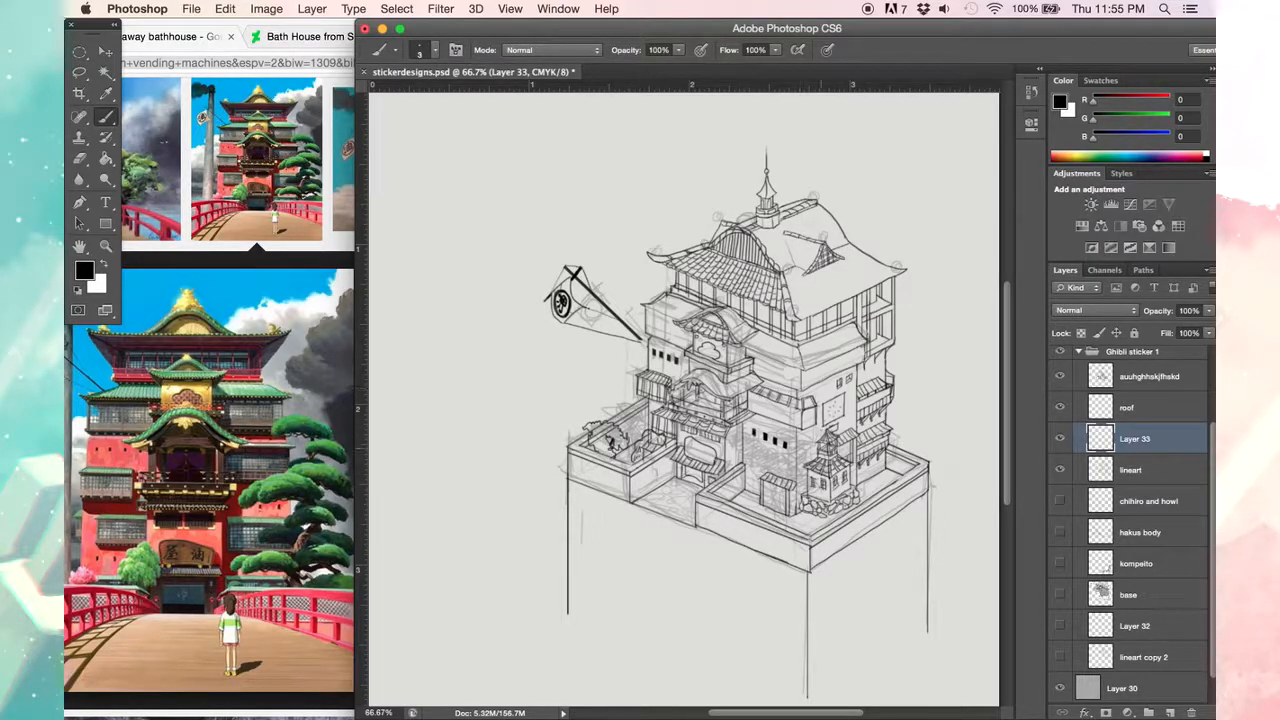
pyautogui.doubleClick(1135, 438)
pyautogui.write('tree')
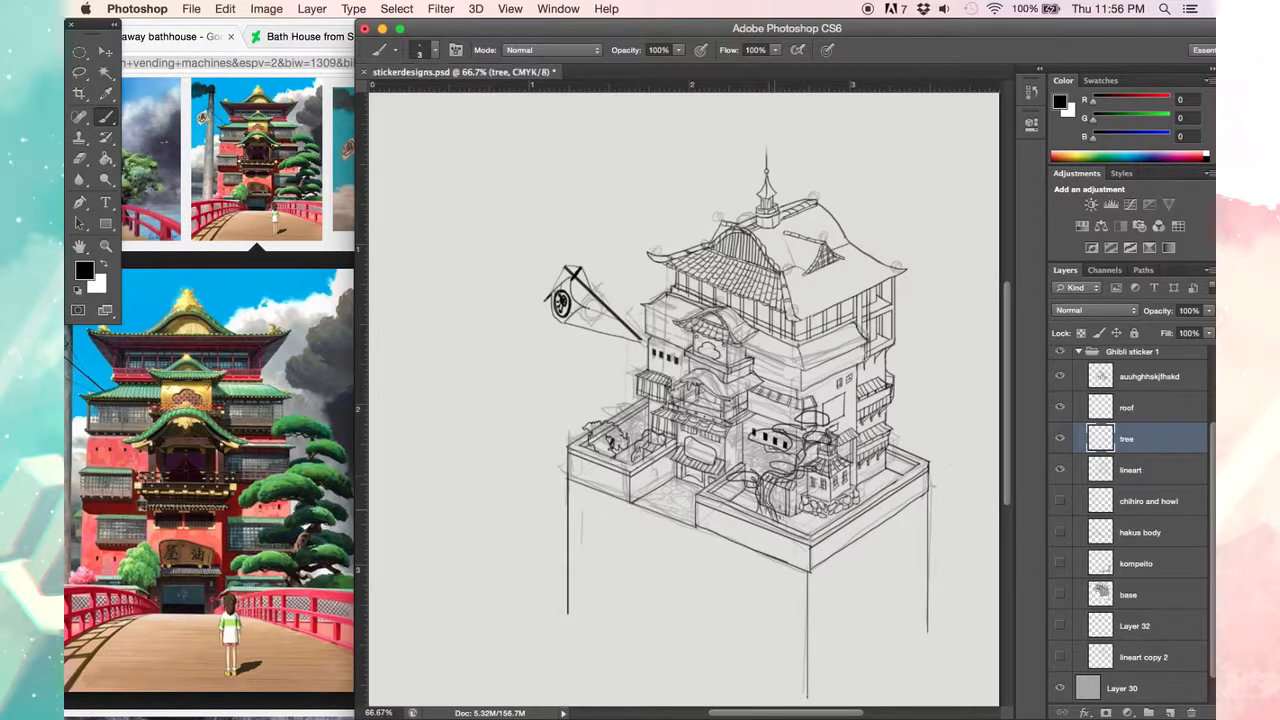
pyautogui.click(1131, 469)
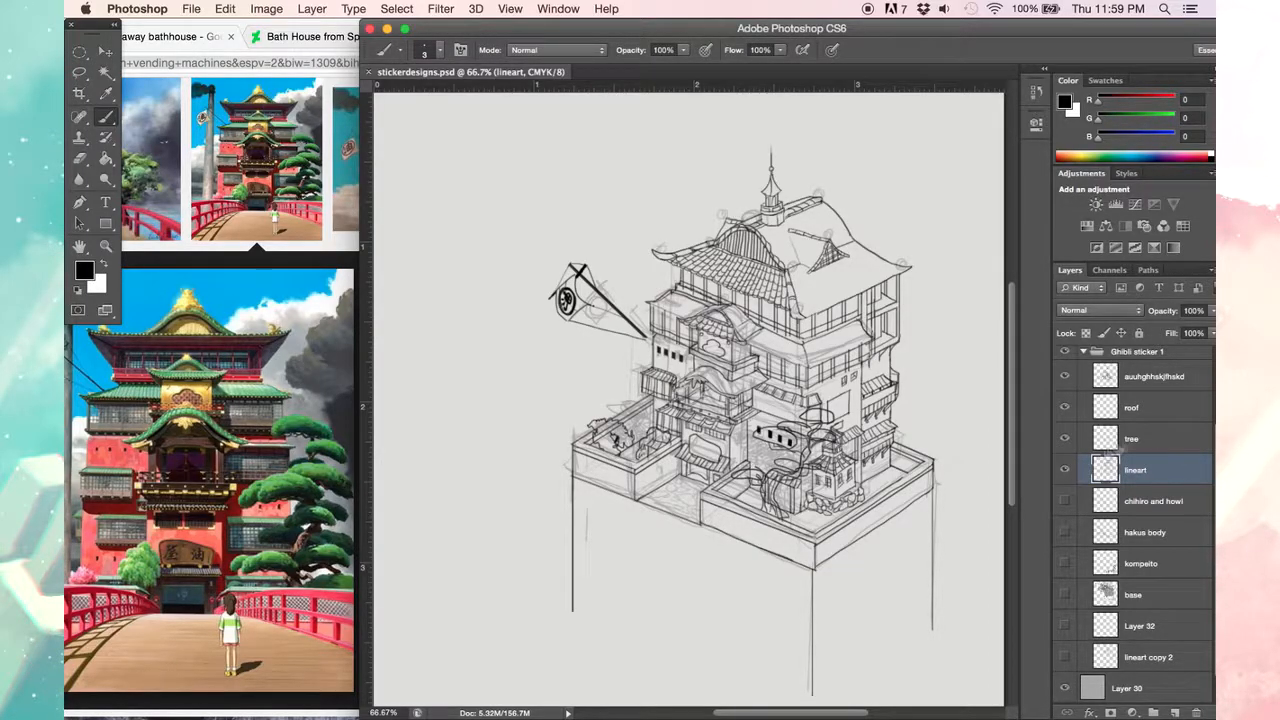
# Step: Brush scalloped tile rows across the top roof on the roof layer
pyautogui.click(1131, 407)
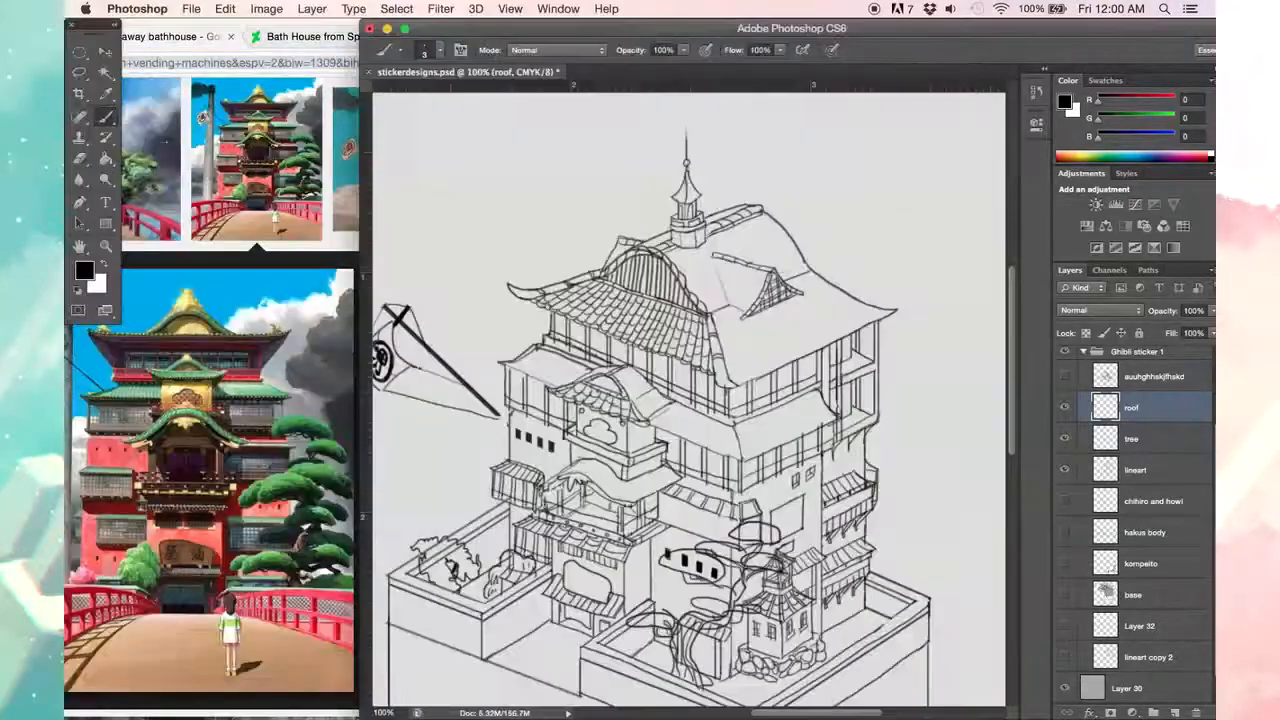
pyautogui.click(1135, 469)
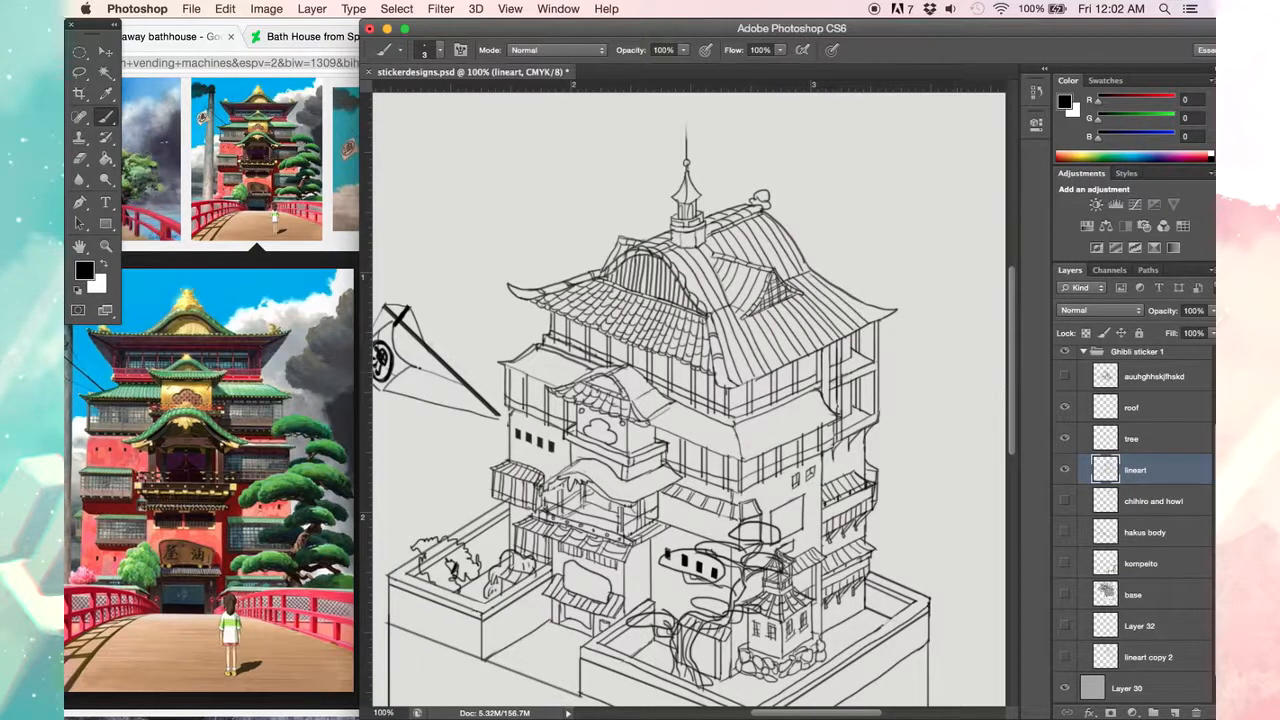
pyautogui.click(1131, 407)
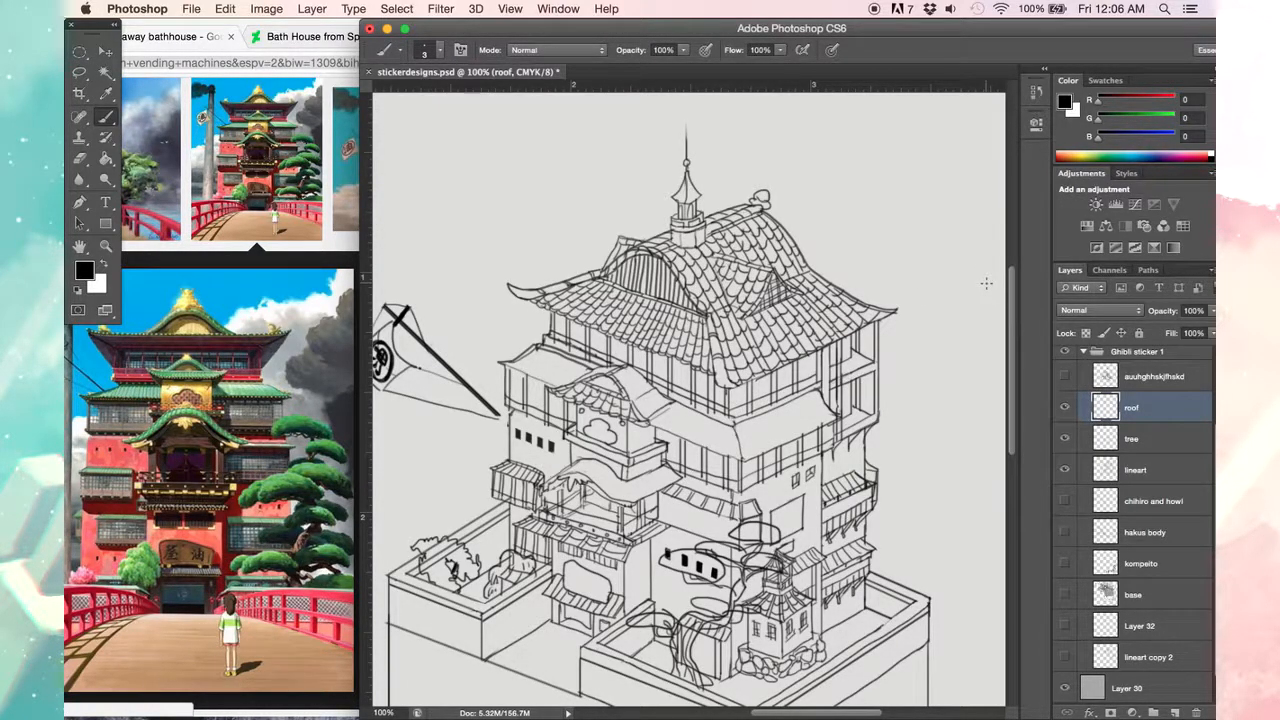
pyautogui.click(191, 9)
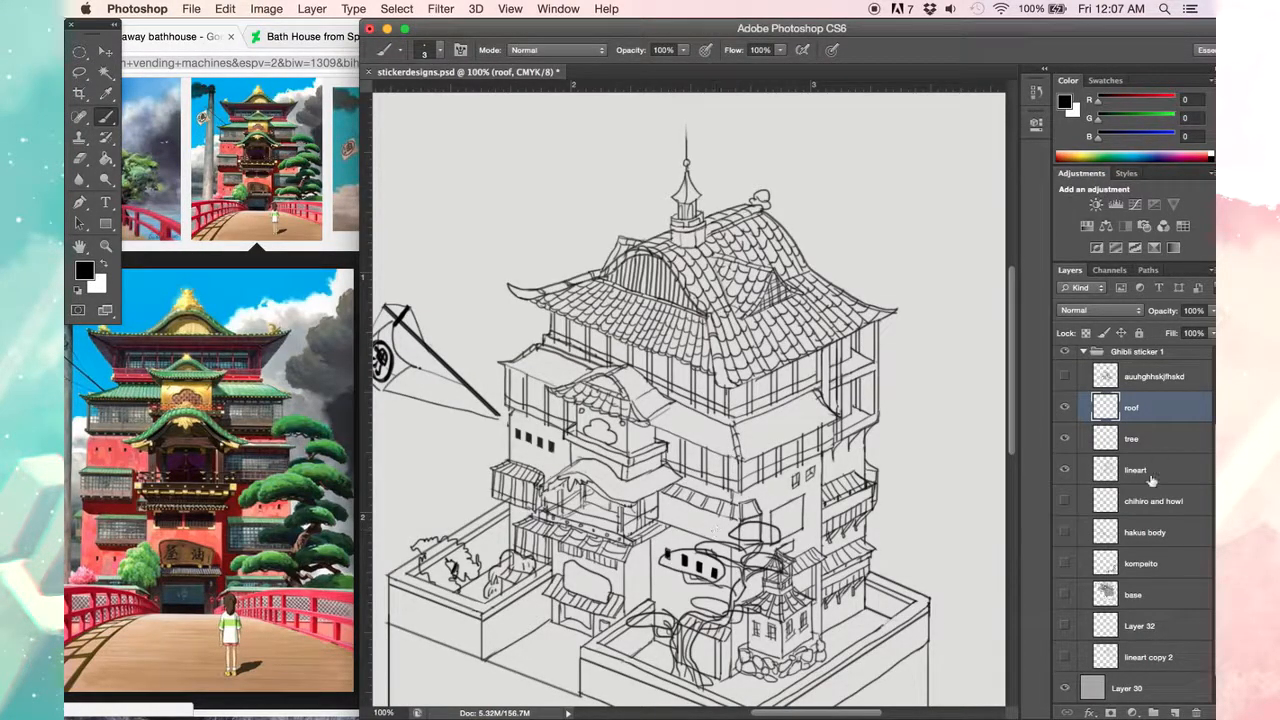
# Step: Ink slatted awnings and upper-floor lines on the front wing using the lineart layer
pyautogui.click(1135, 469)
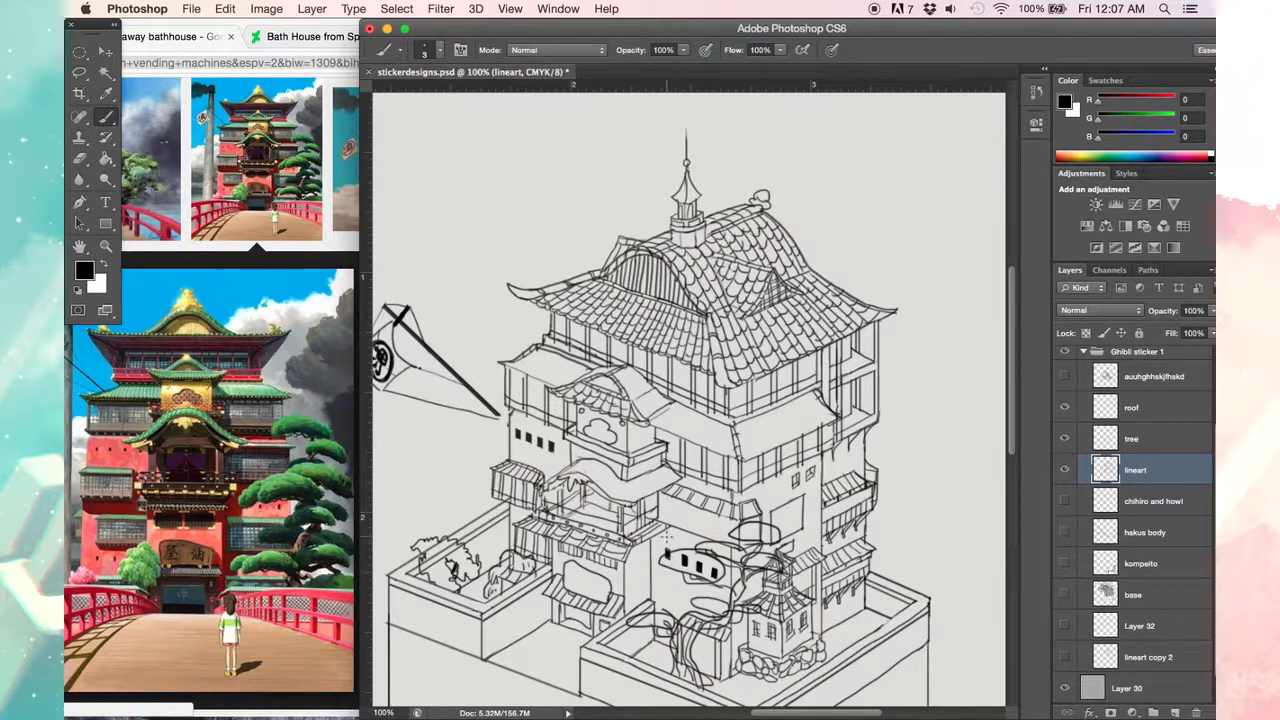
pyautogui.click(225, 8)
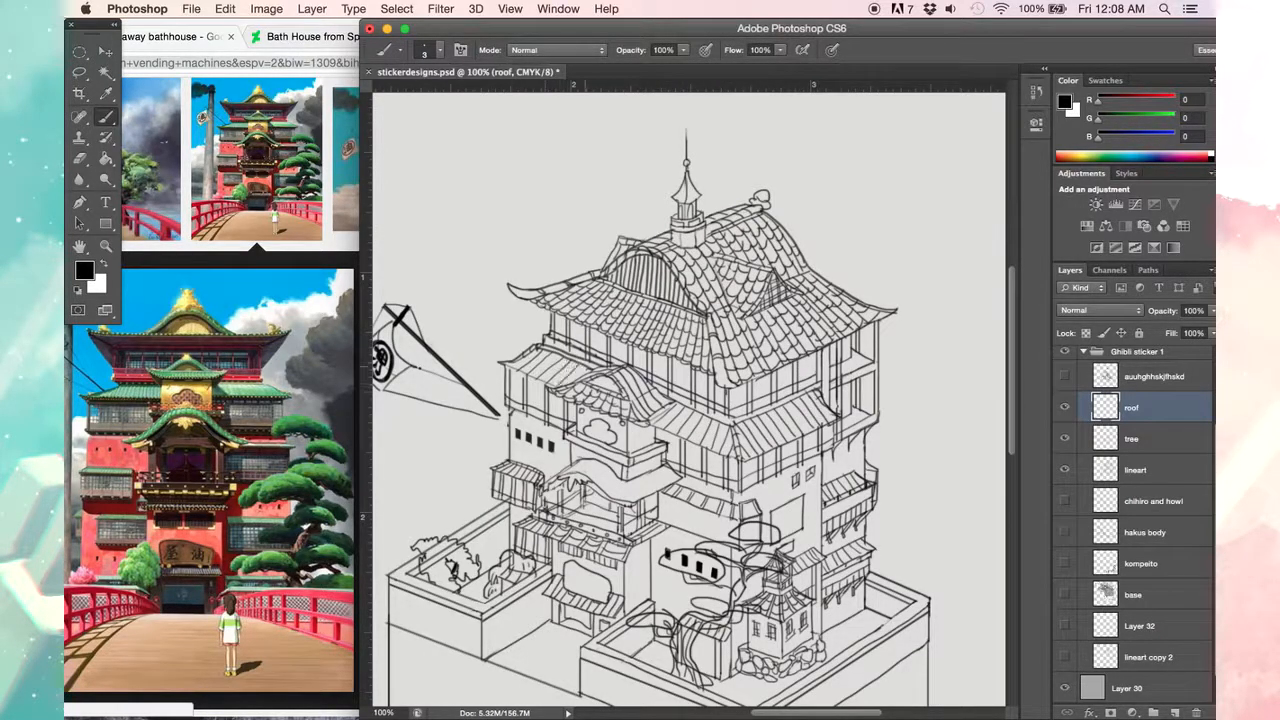
pyautogui.click(1135, 469)
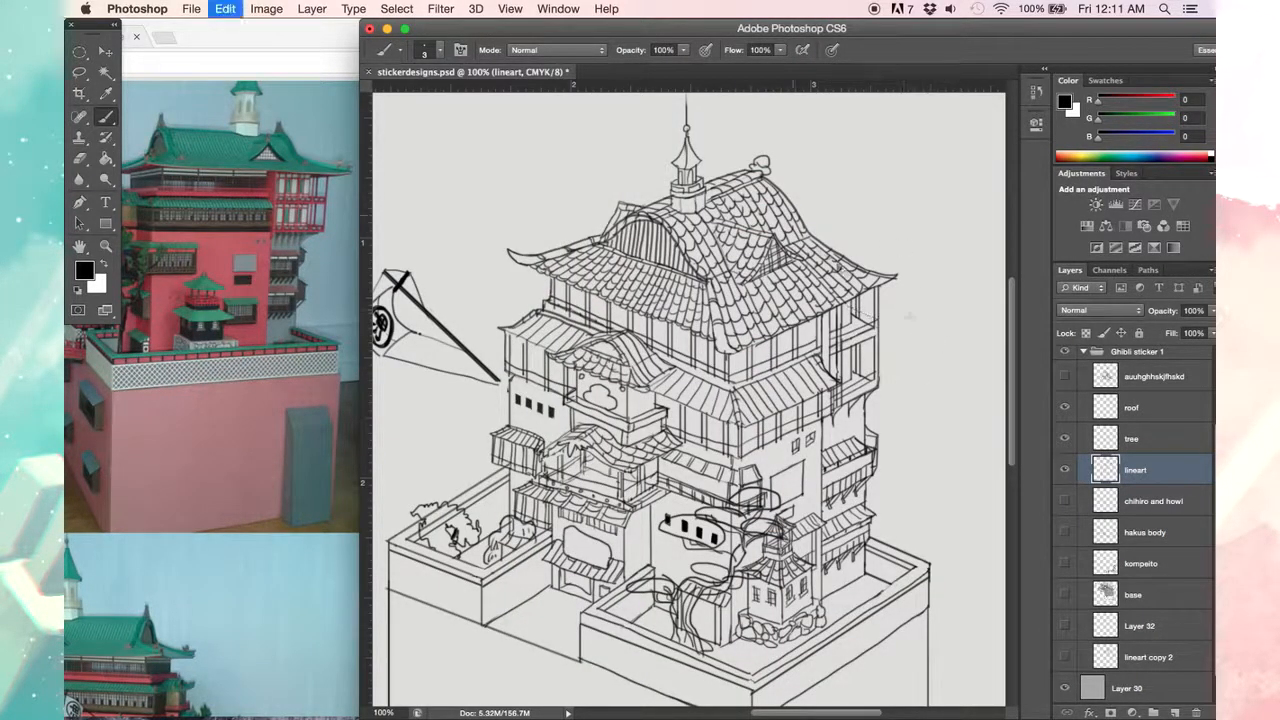
# Step: Add a new layer and sketch the Catbus perched by the bathhouse roof
pyautogui.click(1065, 376)
pyautogui.write('goldthingss??')
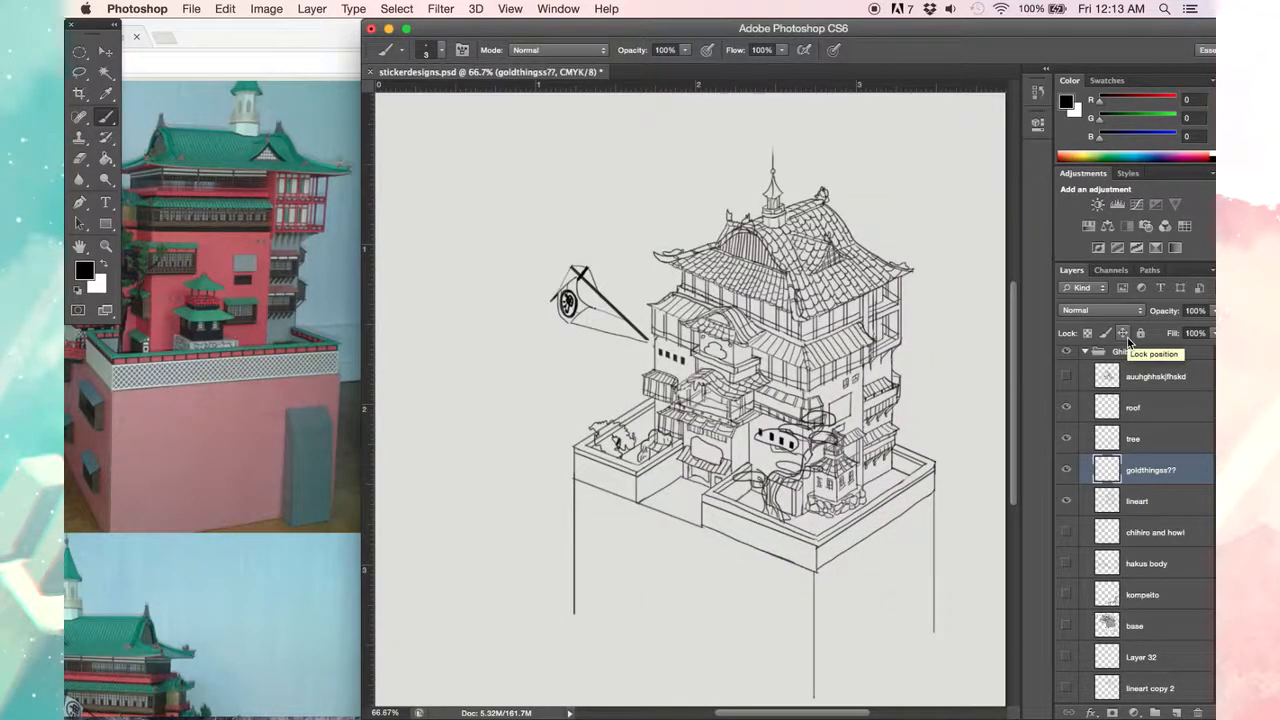
pyautogui.click(1133, 407)
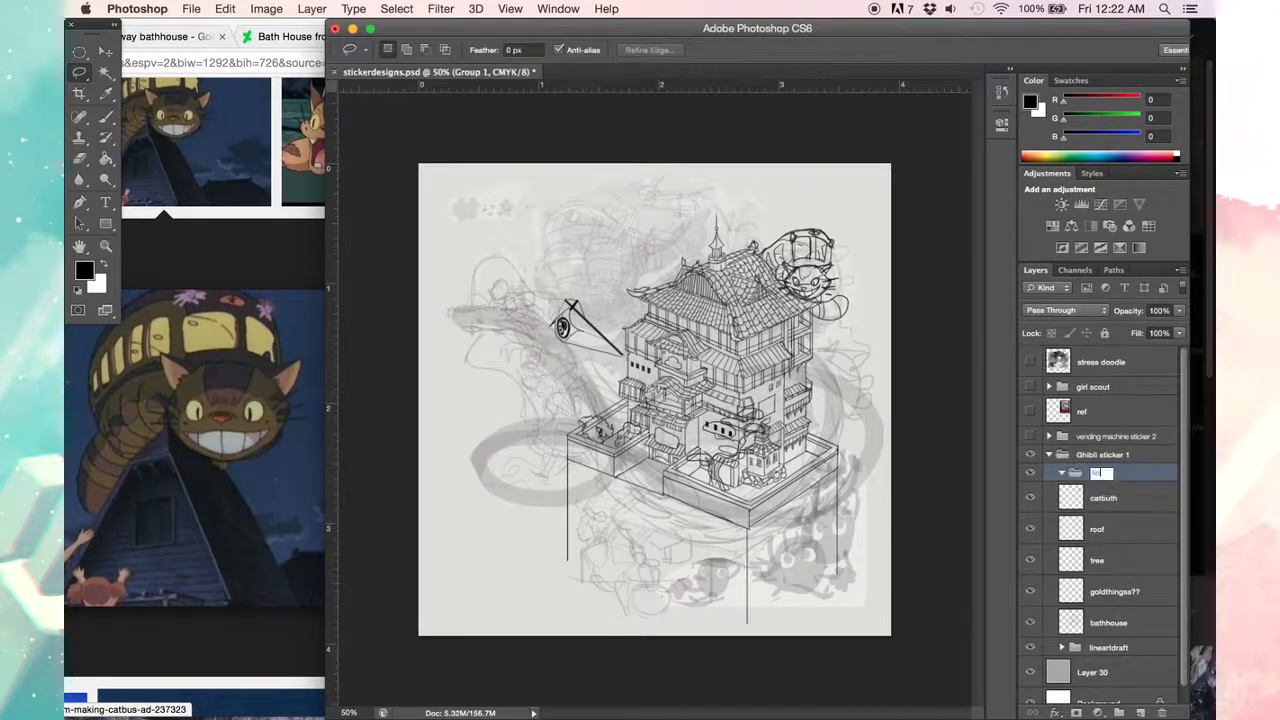
# Step: Name the group 'lineartdone', hide the lineartdraft group, draw the bathhouse sign, then save
pyautogui.click(1062, 473)
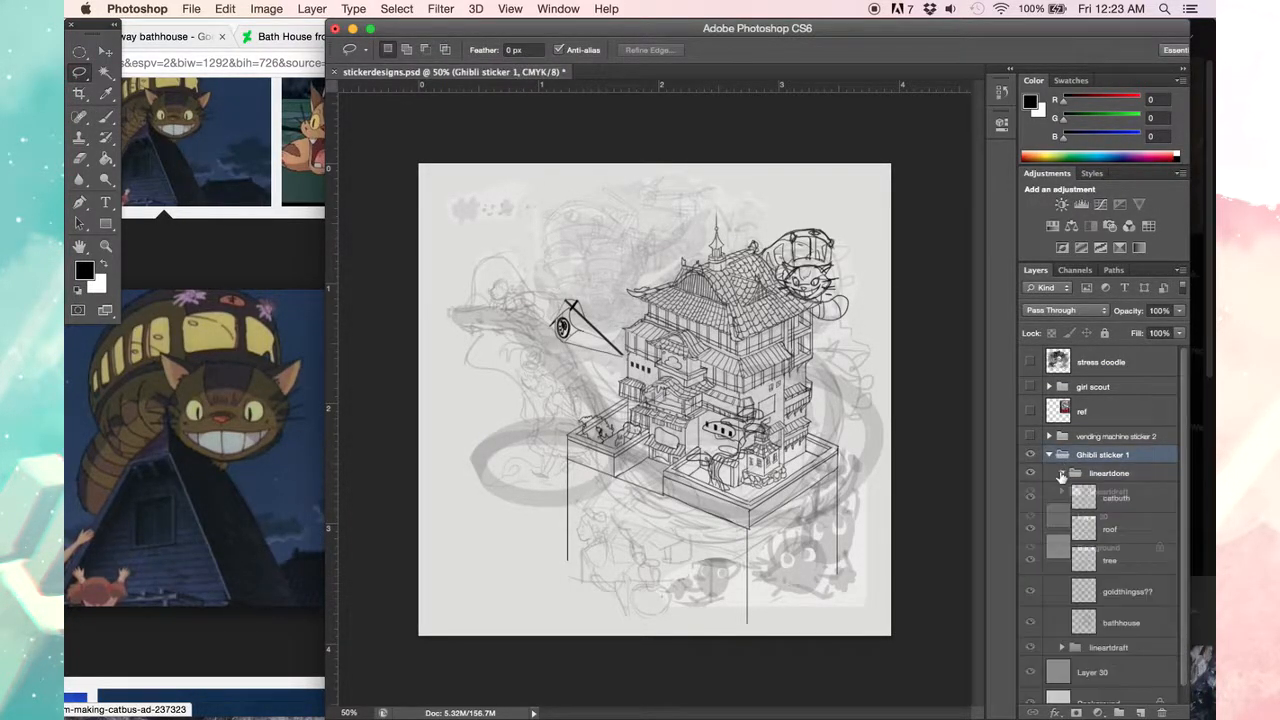
pyautogui.click(1030, 473)
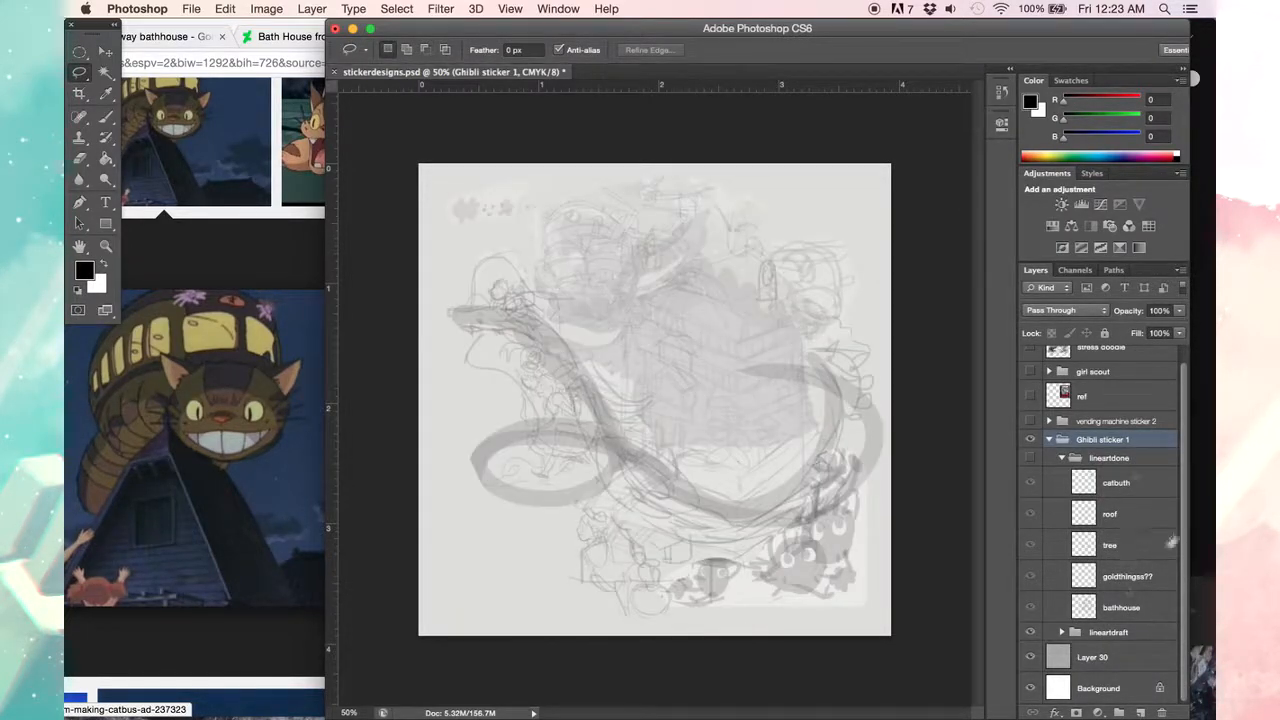
pyautogui.click(1111, 625)
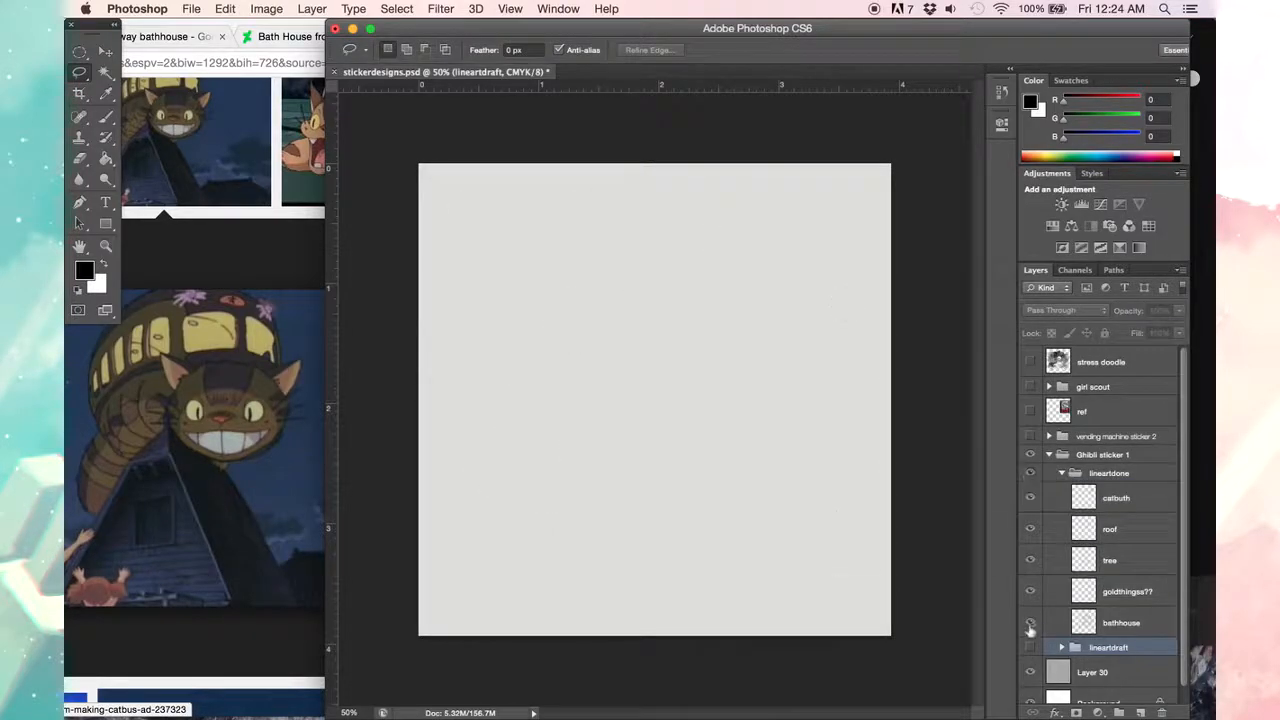
pyautogui.click(1030, 631)
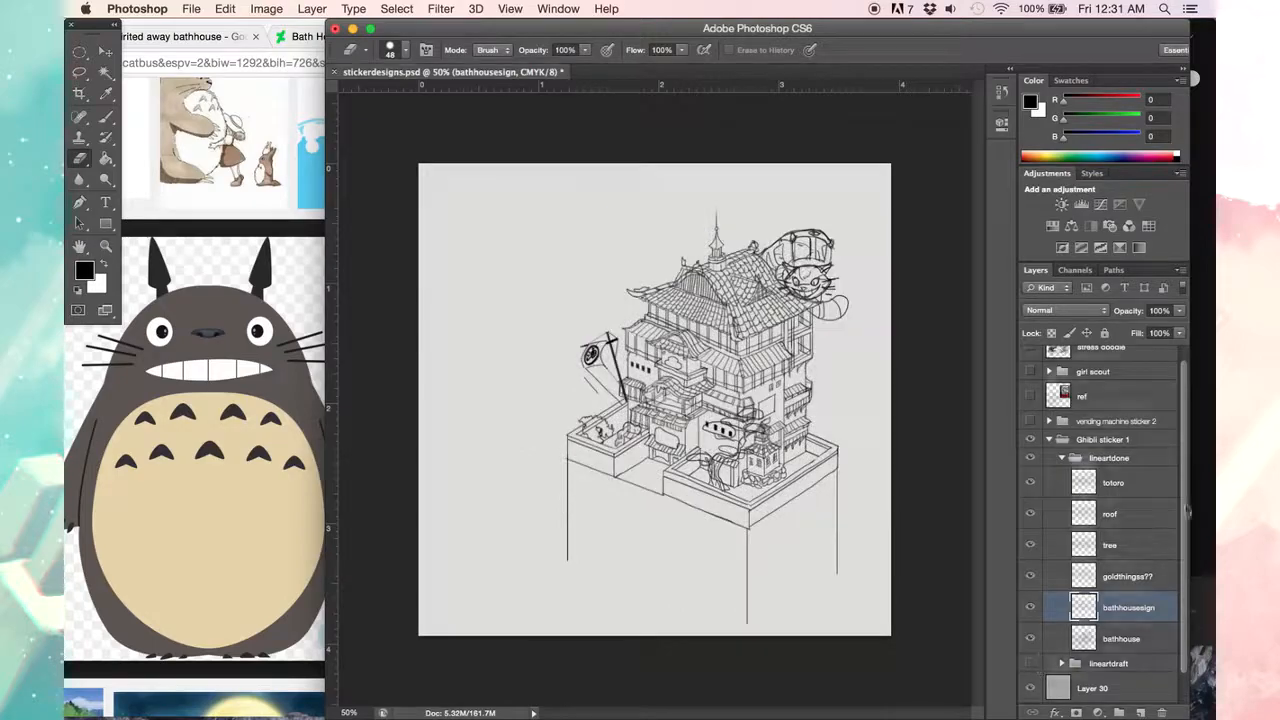
pyautogui.click(191, 9)
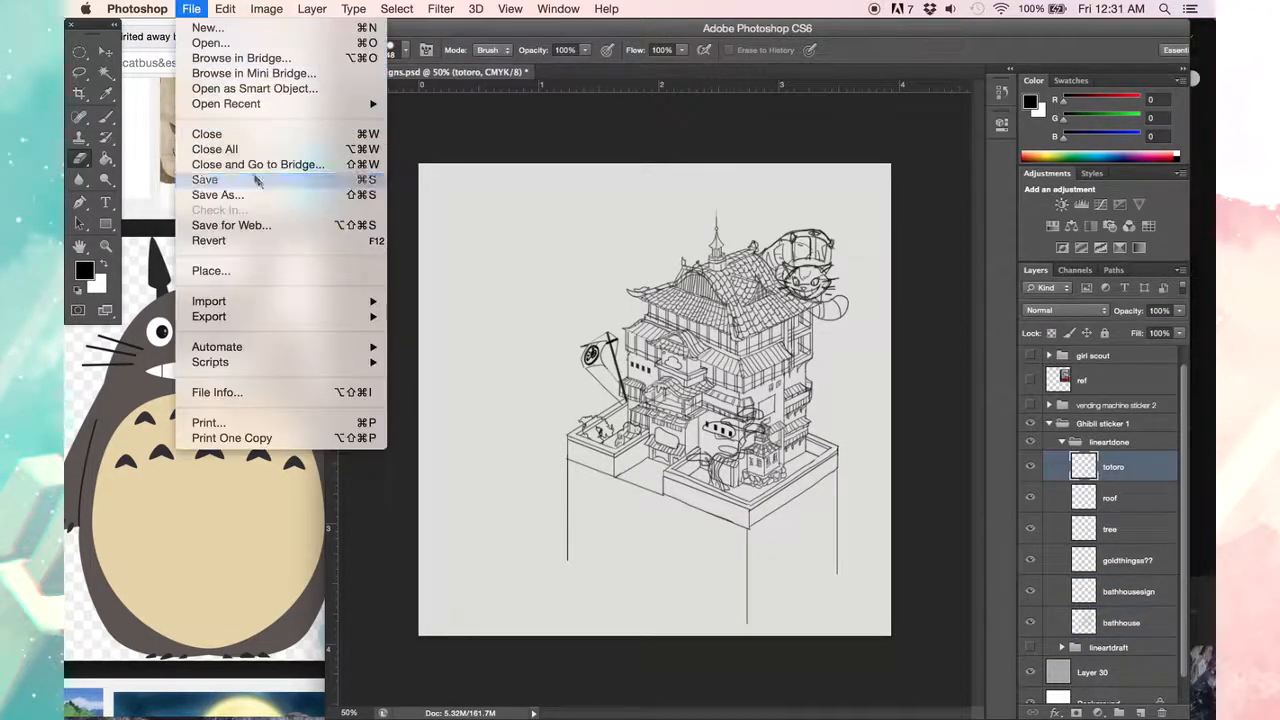